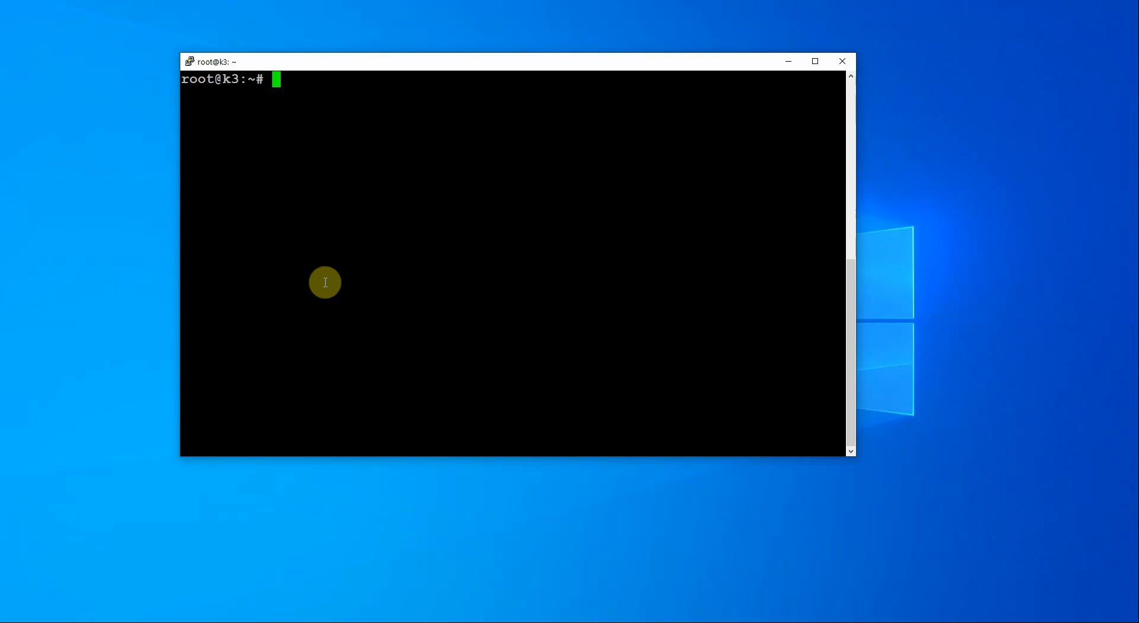
mouse_move(437, 229)
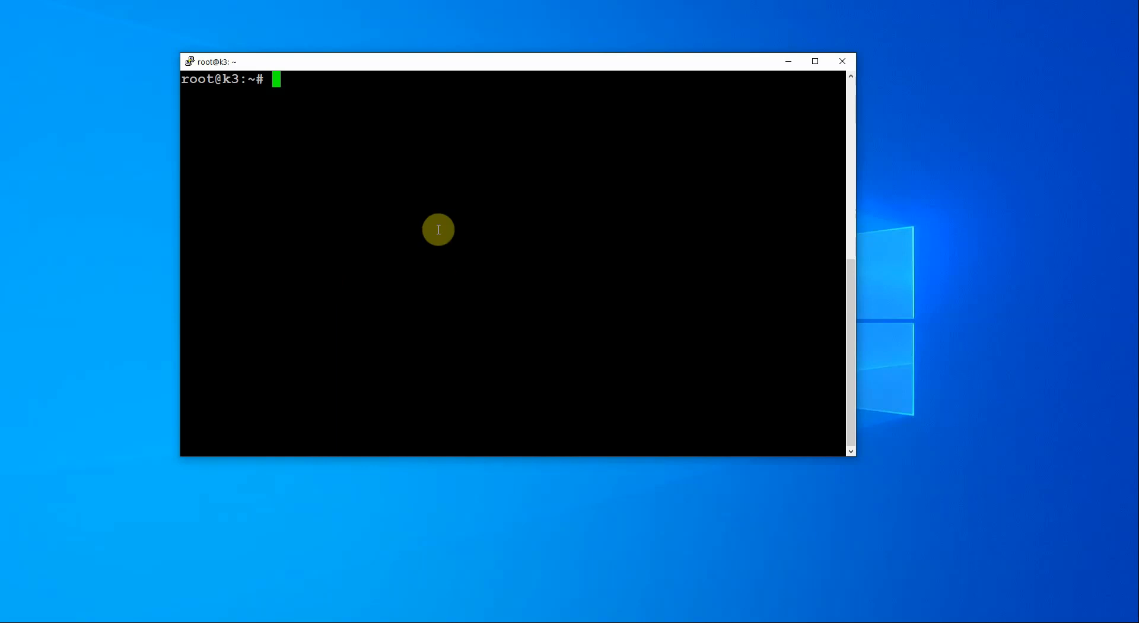
mouse_move(437, 222)
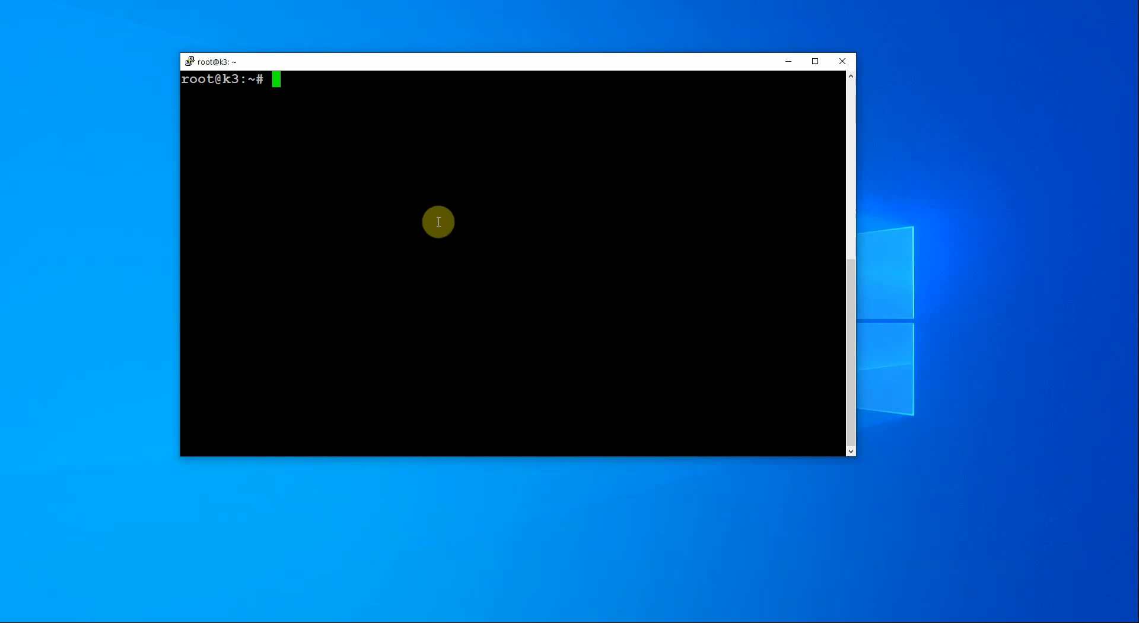
Ping google.com from the root shell on k3 to test internet connectivity
text(ping google.com)
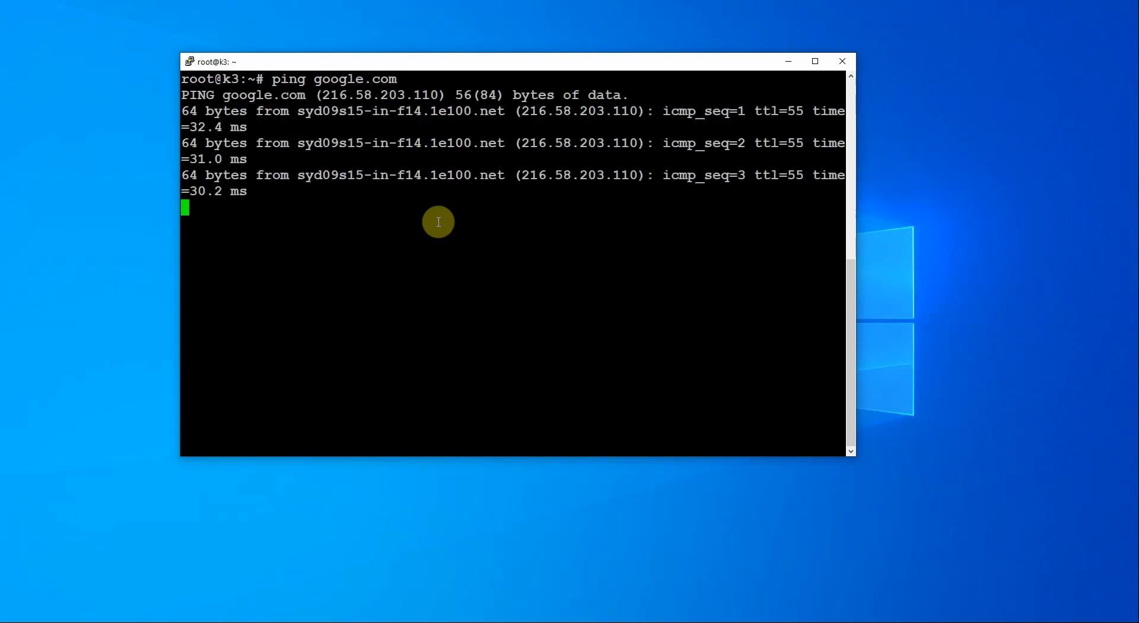
key(ctrl+c)
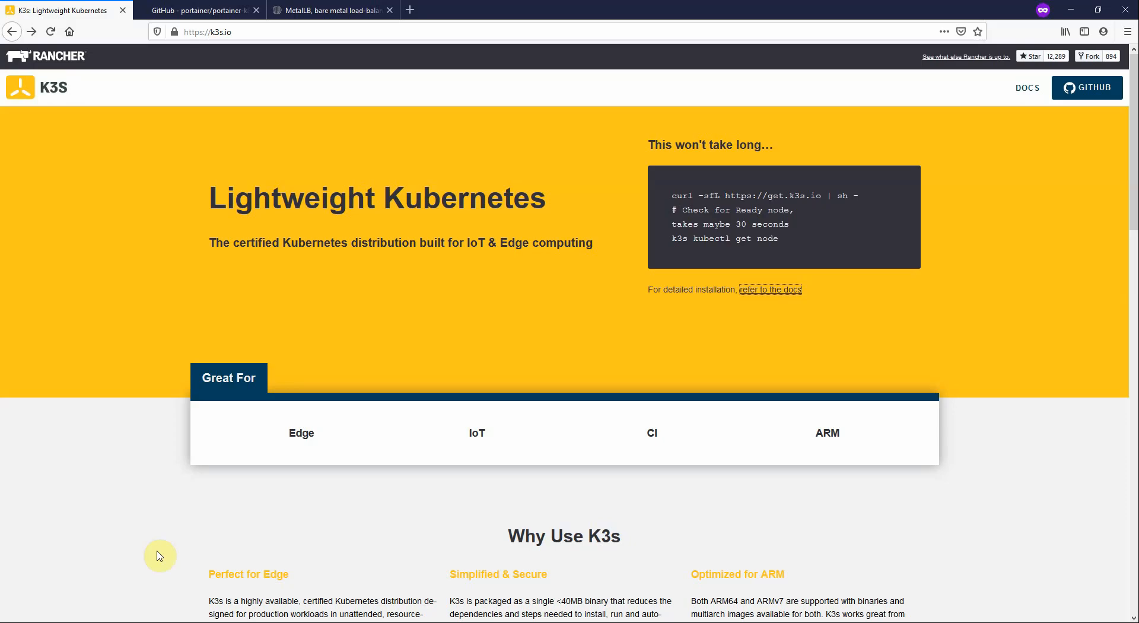
mouse_move(271, 51)
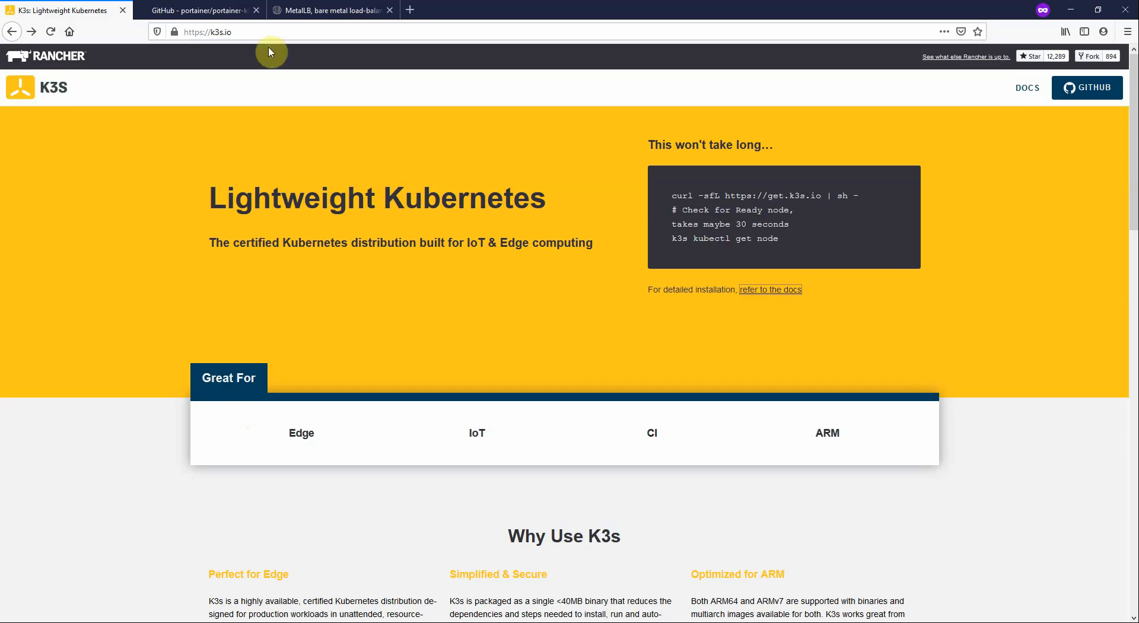
mouse_move(768, 300)
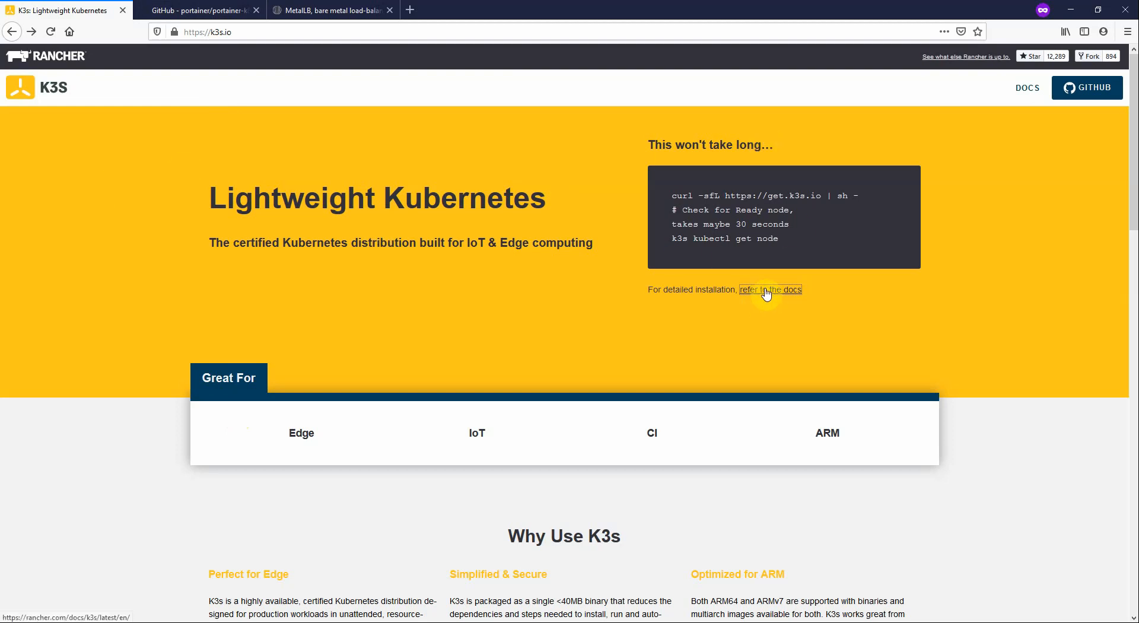
Reach the K3s Quick-Start Guide from k3s.io and select its curl install command
click(770, 289)
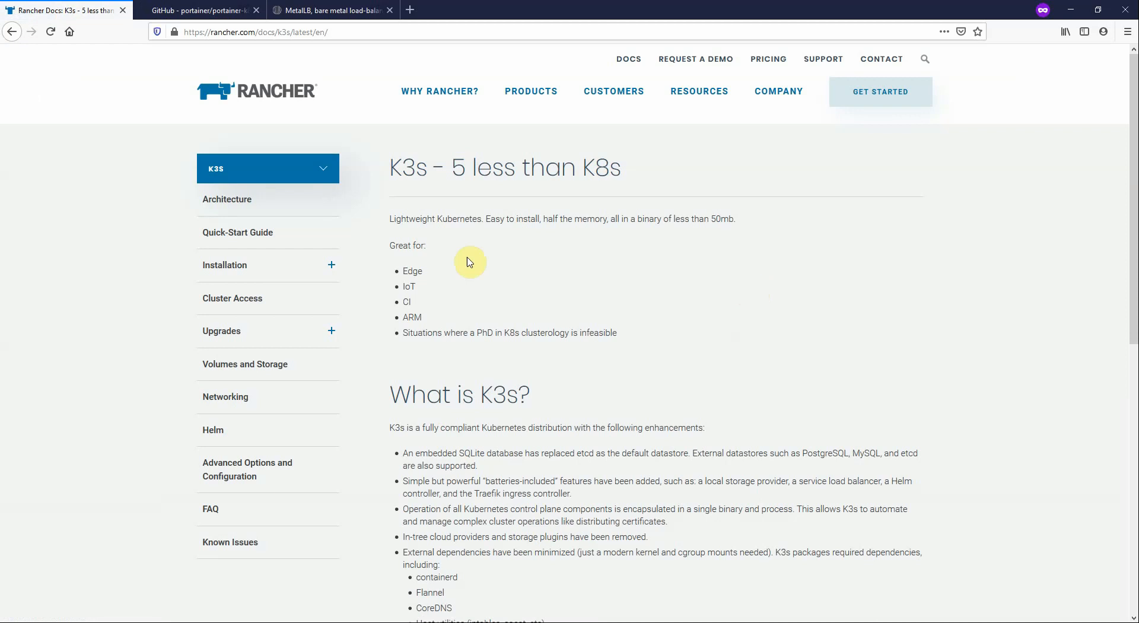
click(237, 233)
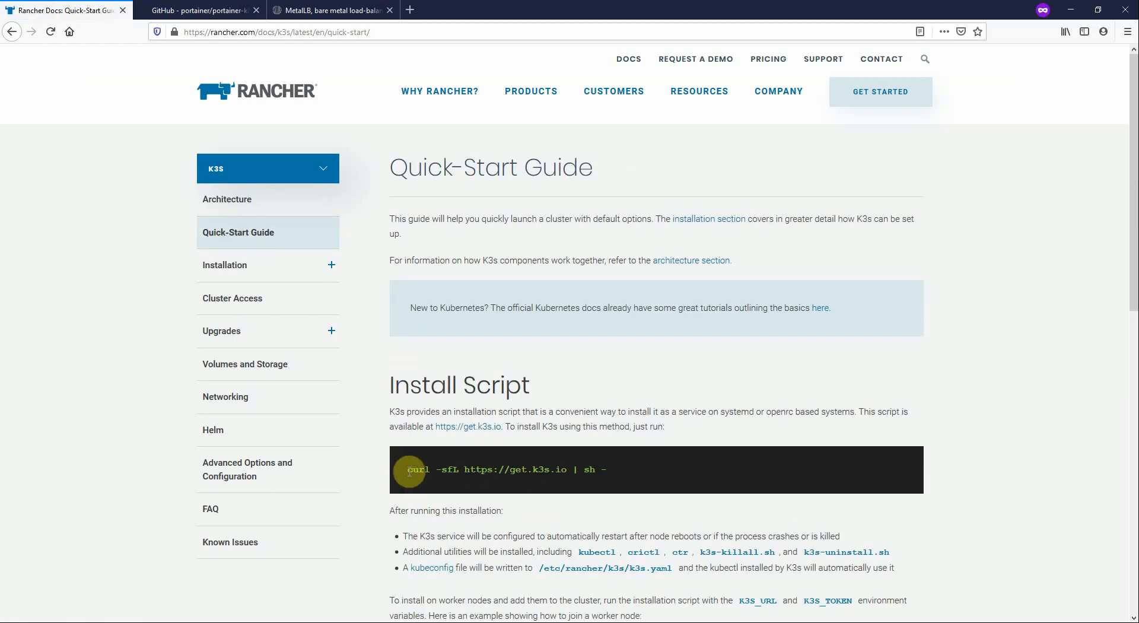
double_click(501, 469)
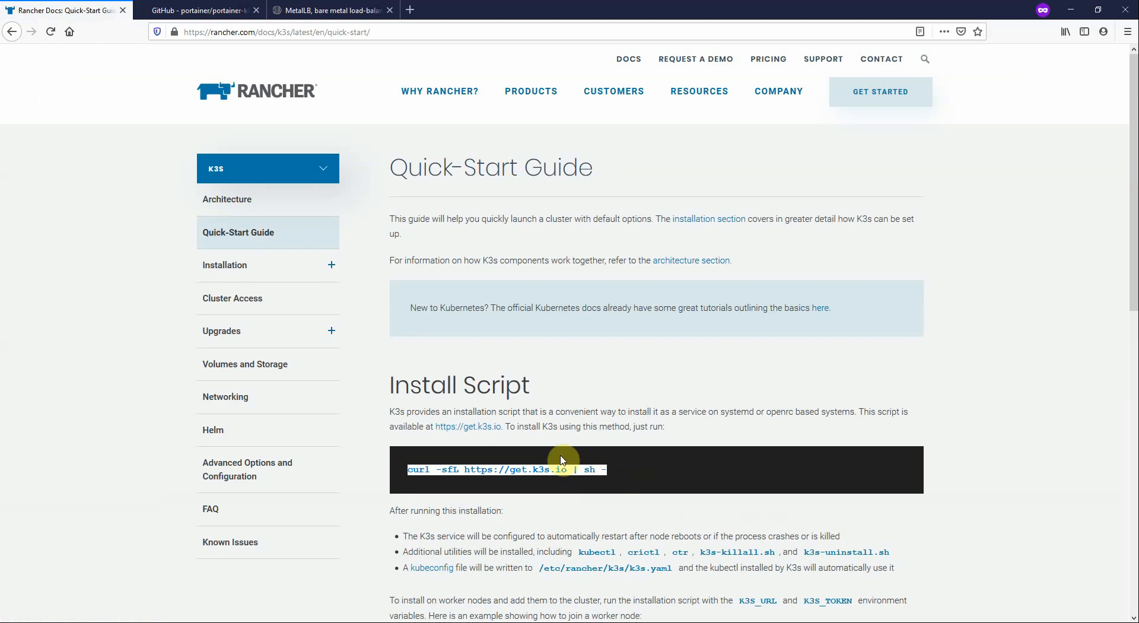
mouse_move(513, 446)
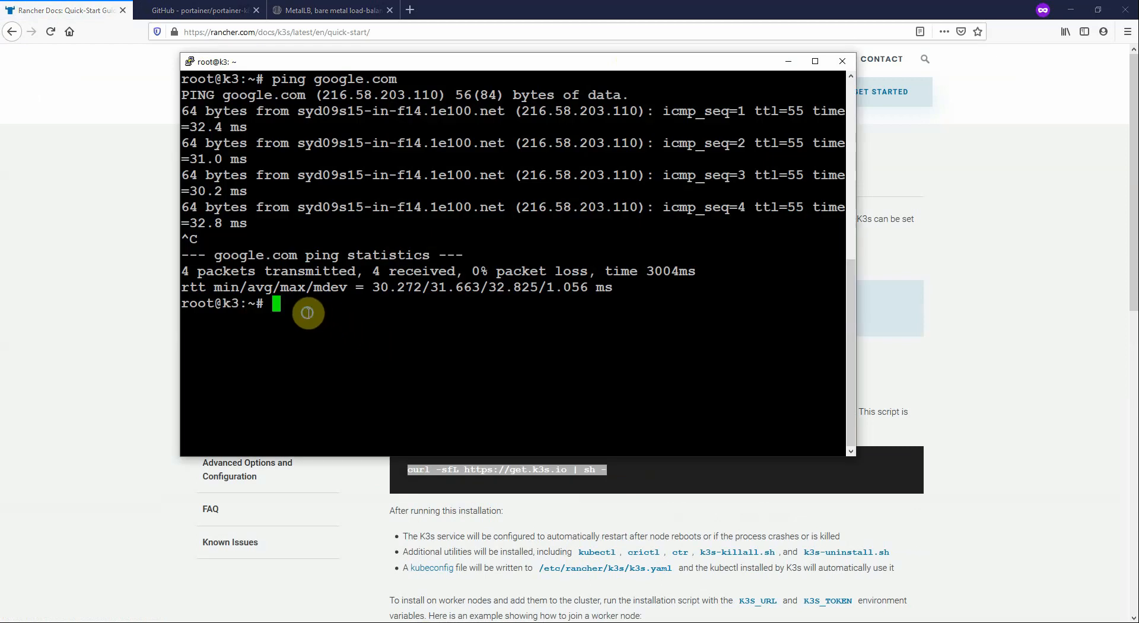
text(curl -sfL https://get.k3s.io | sh -)
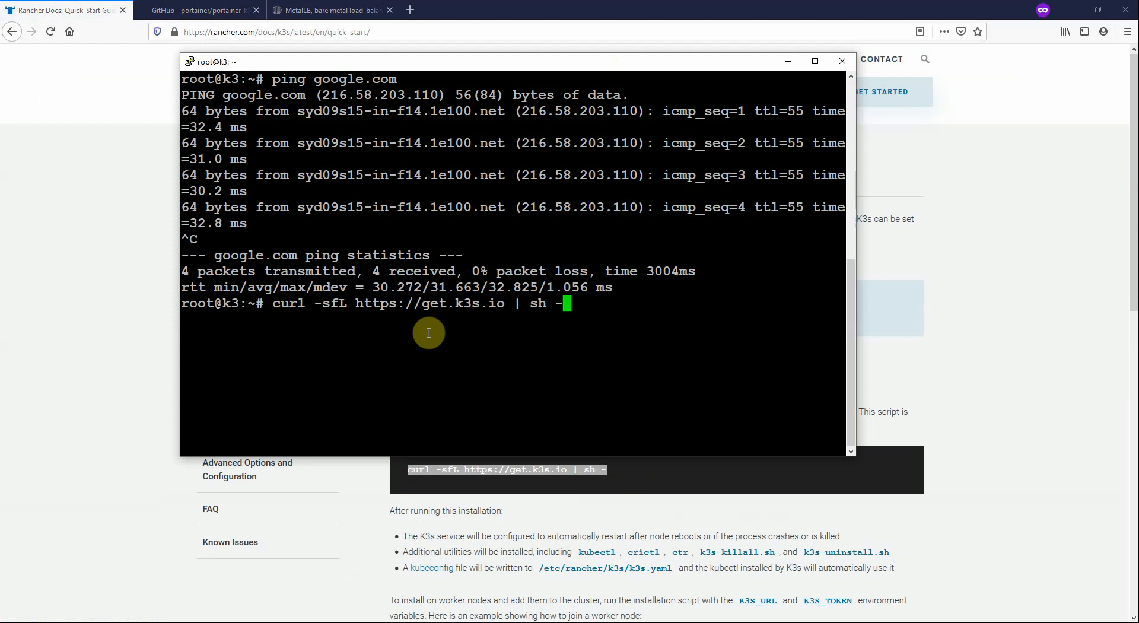
text(s)
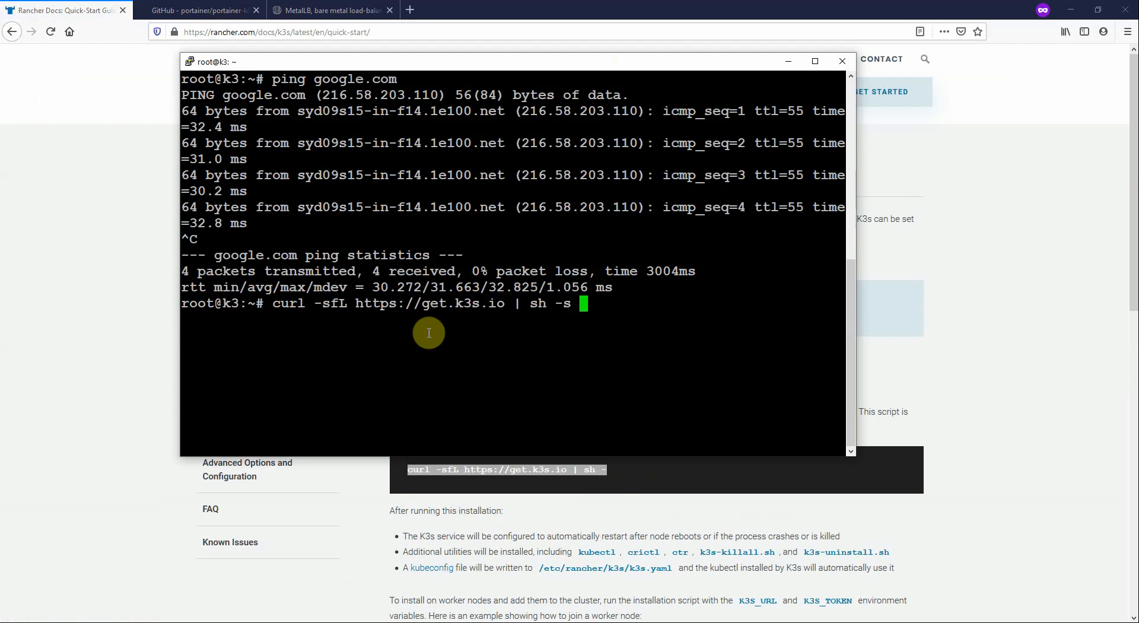
text(server)
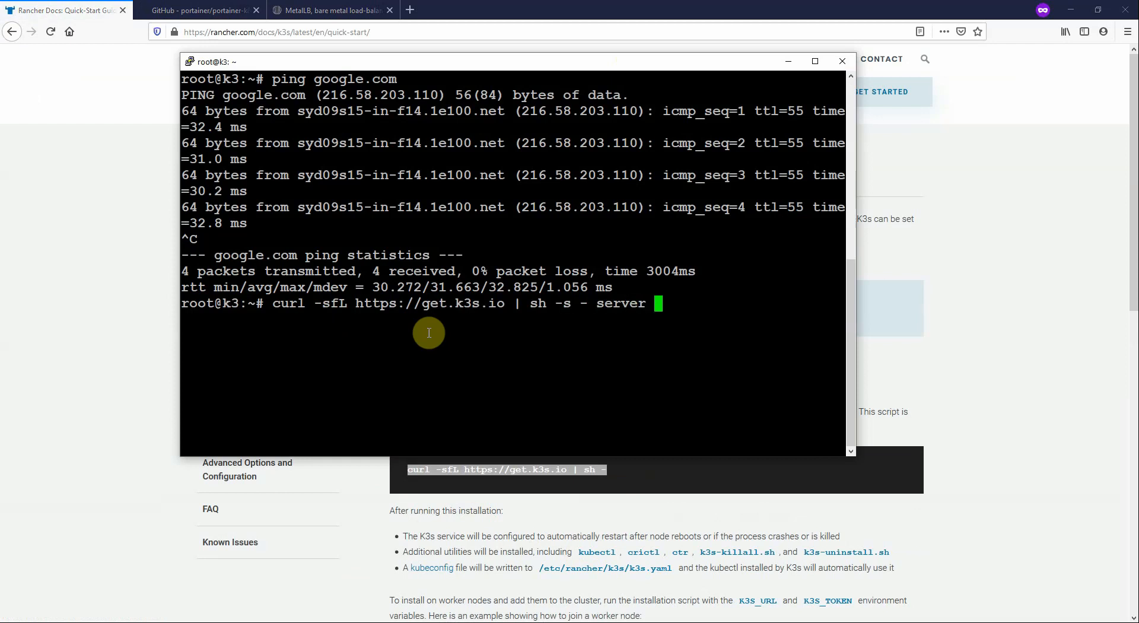
text(--no-)
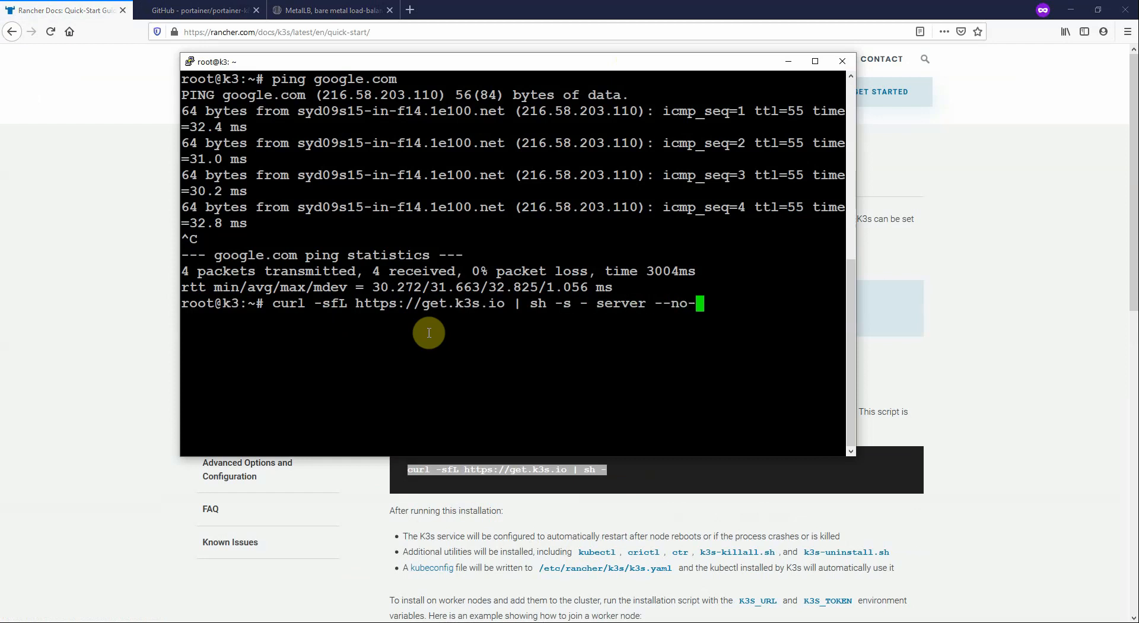
text(deploy)
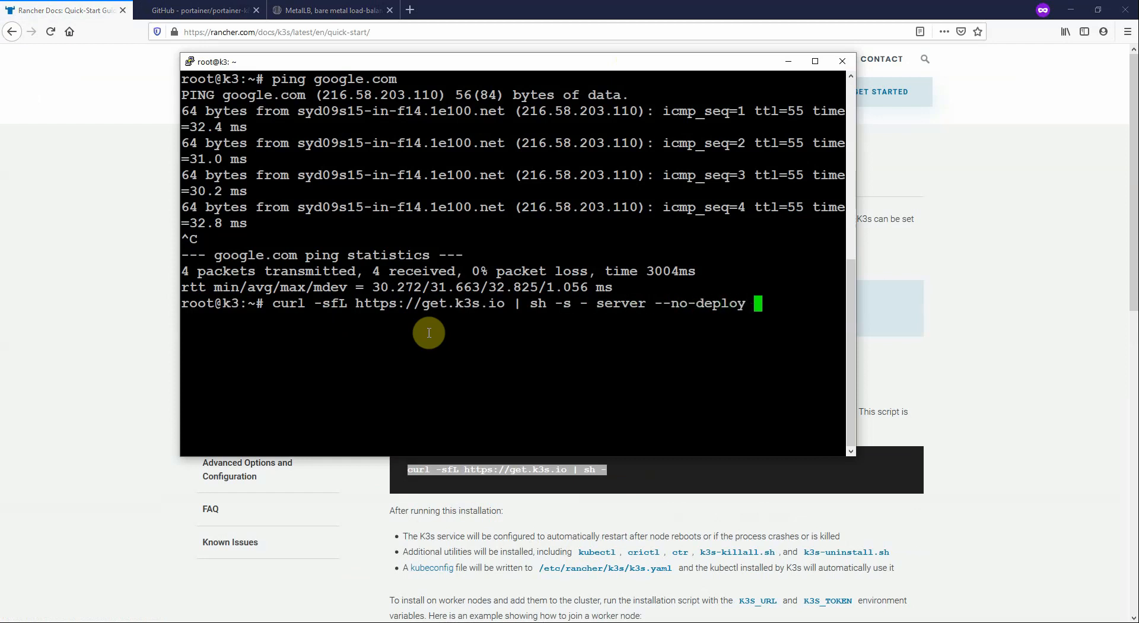
text(servicelb)
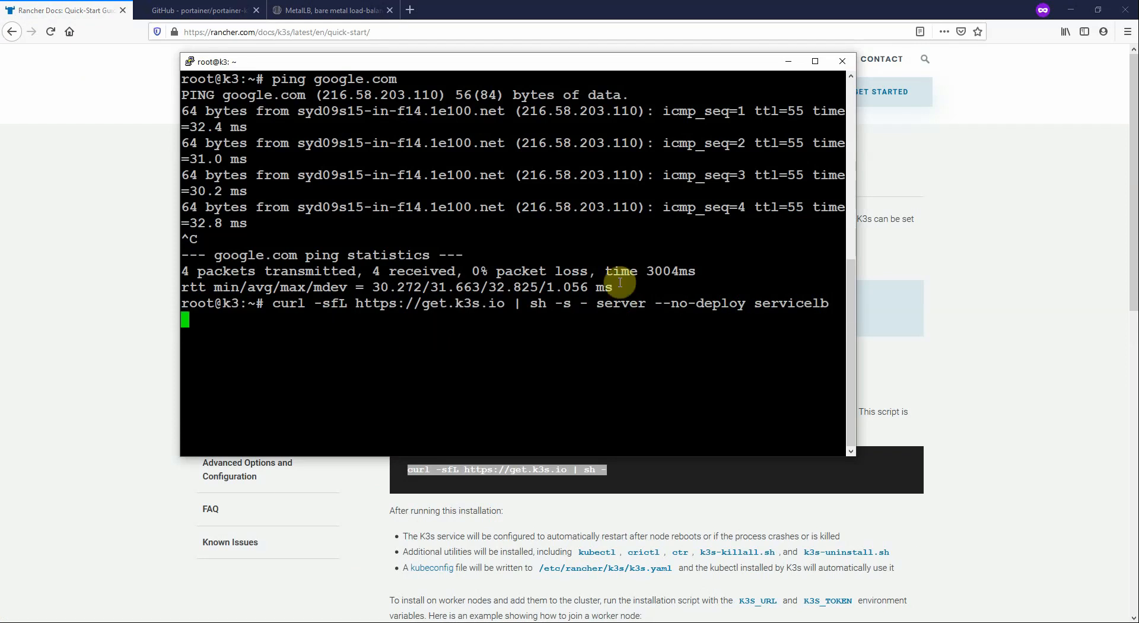
key(Return)
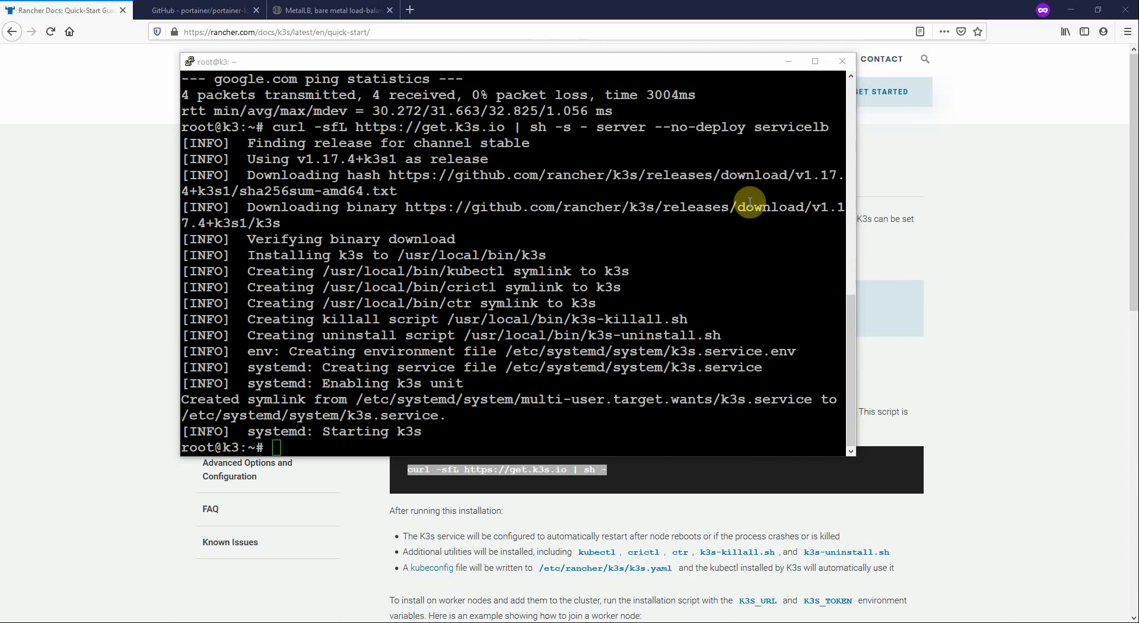
Run kubectl to confirm it responds with its command help
text(kubectl)
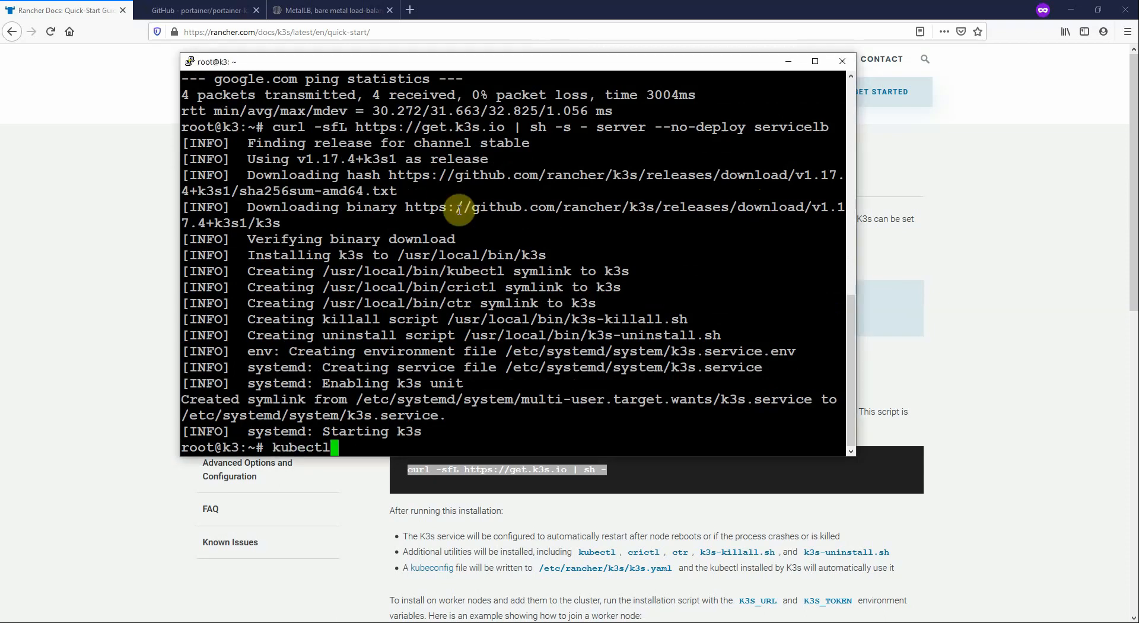
key(Return)
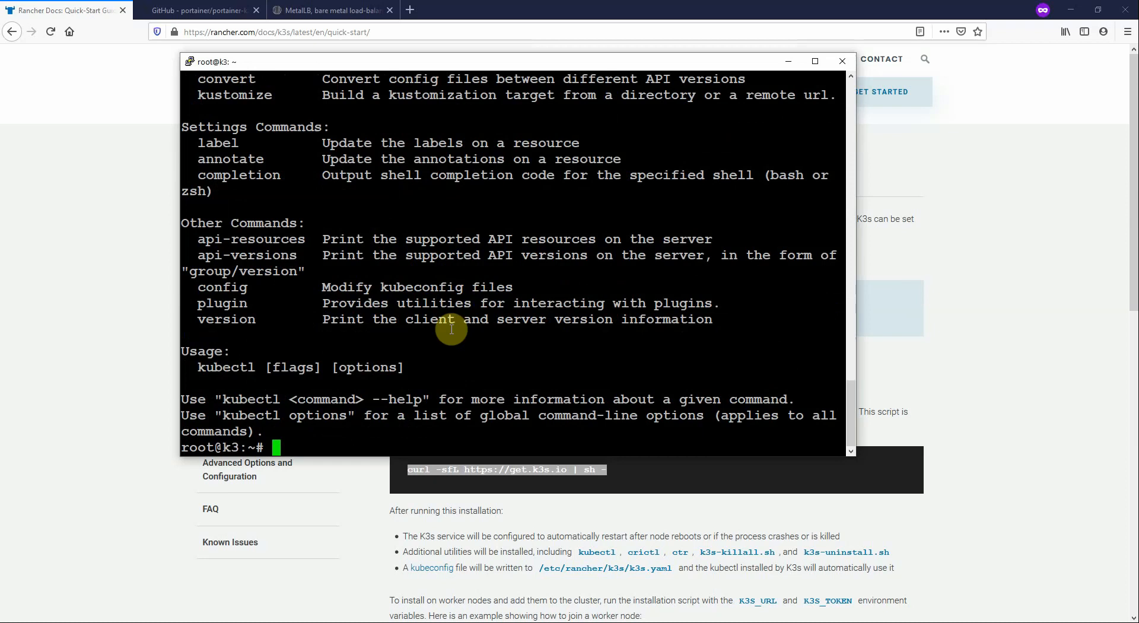
mouse_move(288, 133)
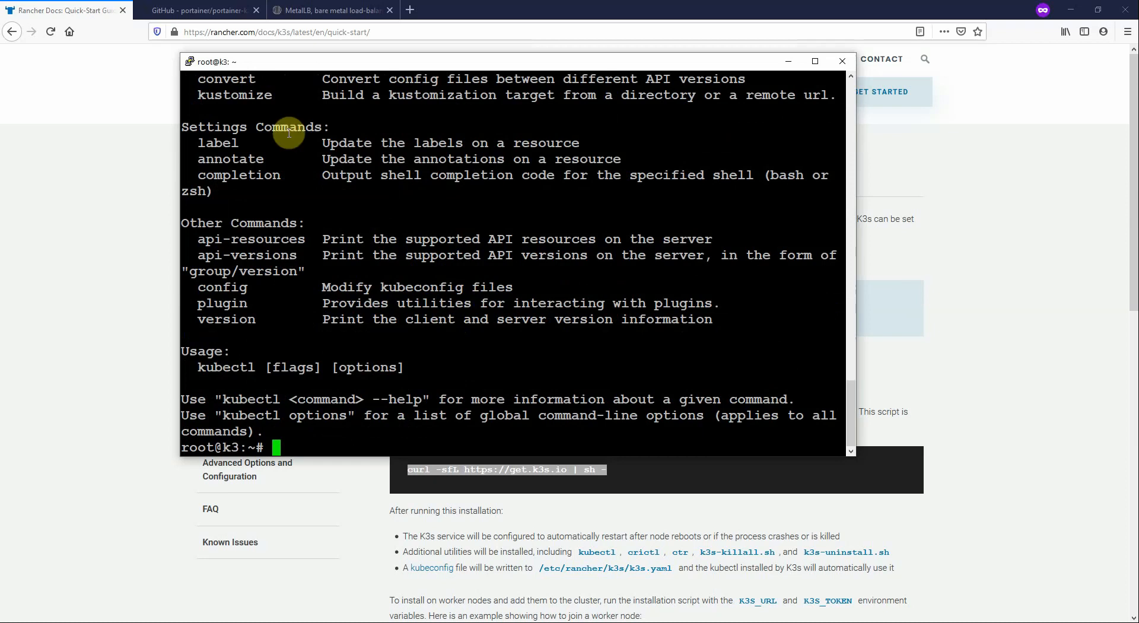
In the portainer-k8s repository, scroll to Usage and select the node port deployment commands
click(198, 10)
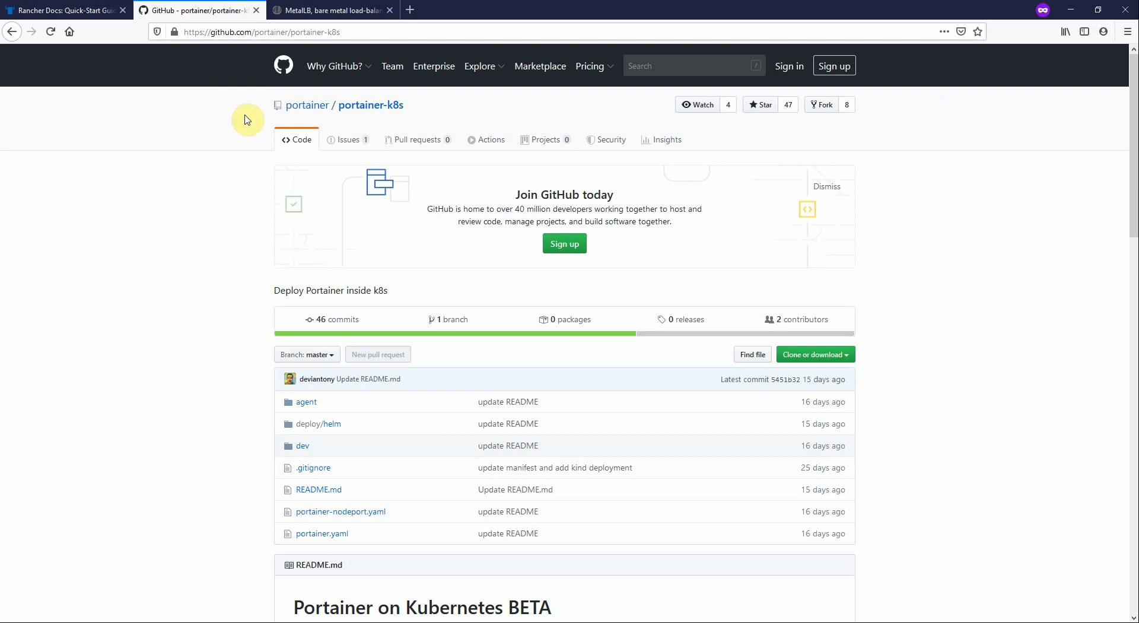
scroll(down, 3)
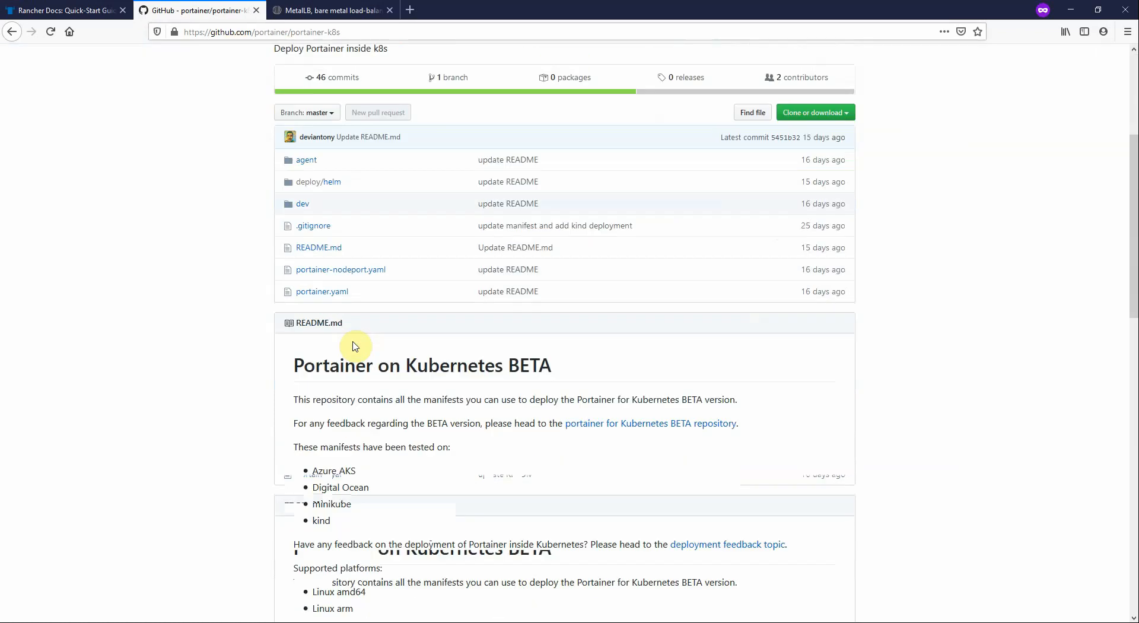
scroll(down, 3)
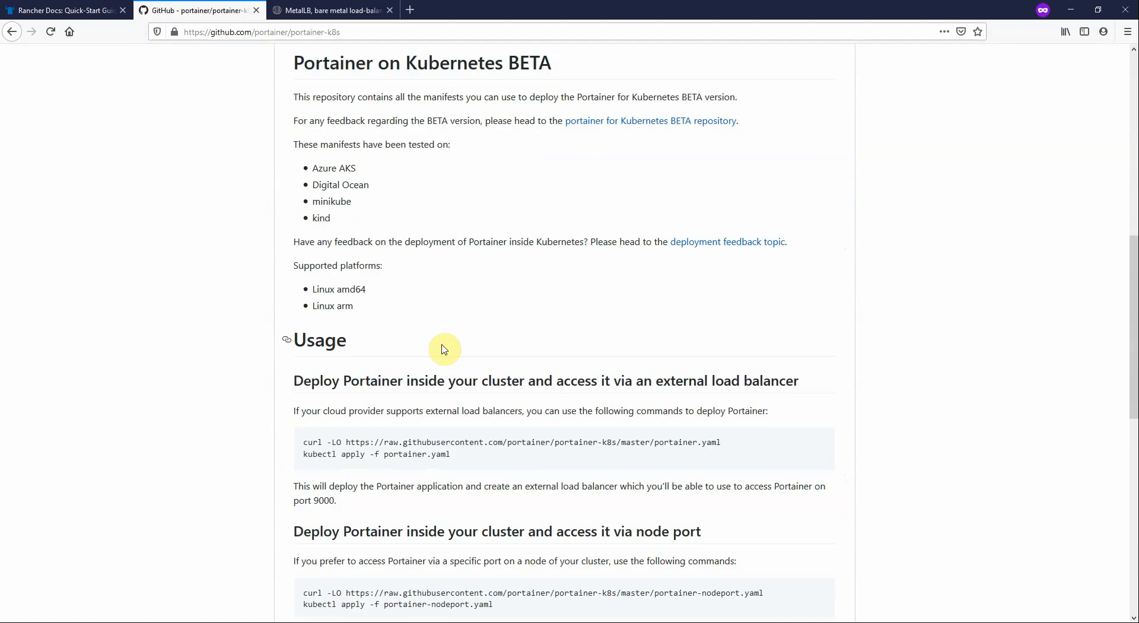
scroll(down, 3)
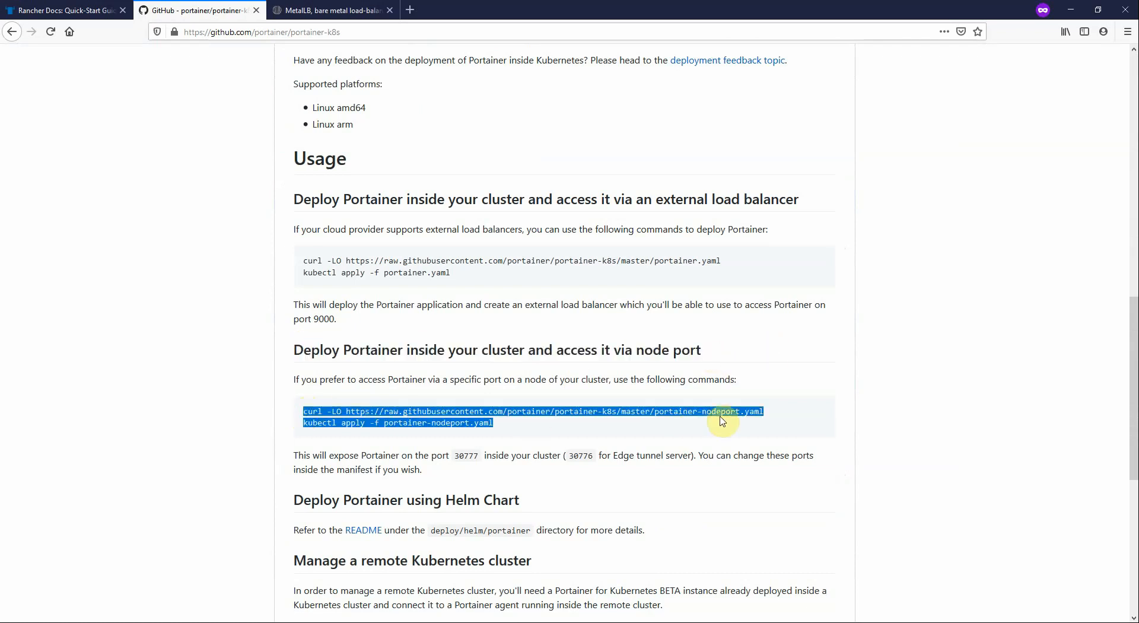
click(722, 421)
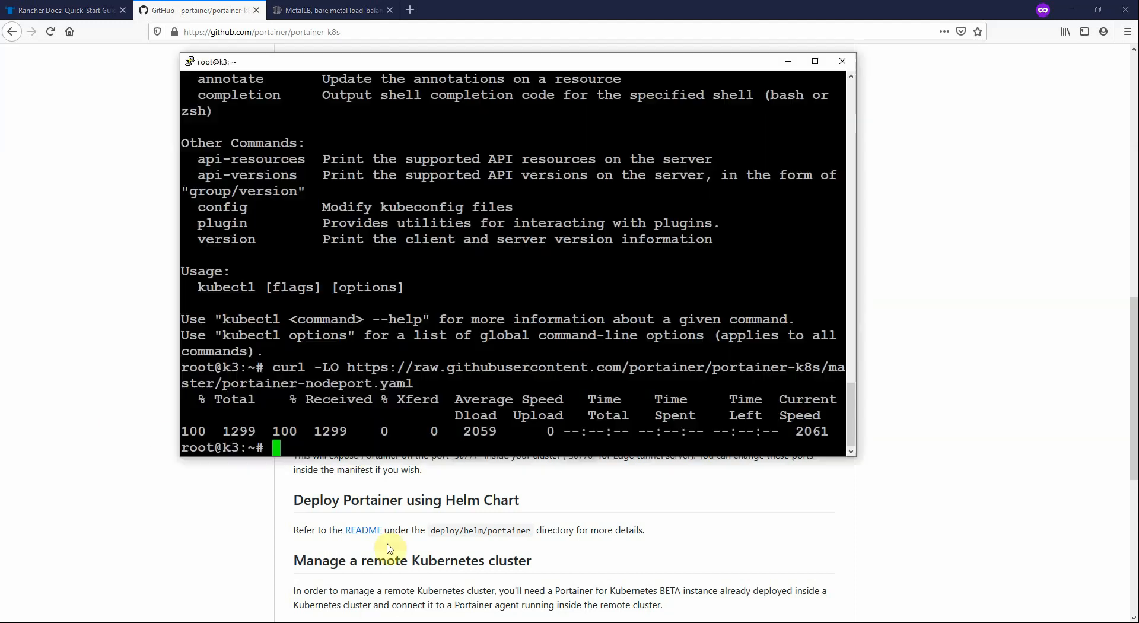
Apply portainer-nodeport.yaml with kubectl, then select node port 30777 on GitHub
text(kubectl apply -f portainer-nodeport.yaml)
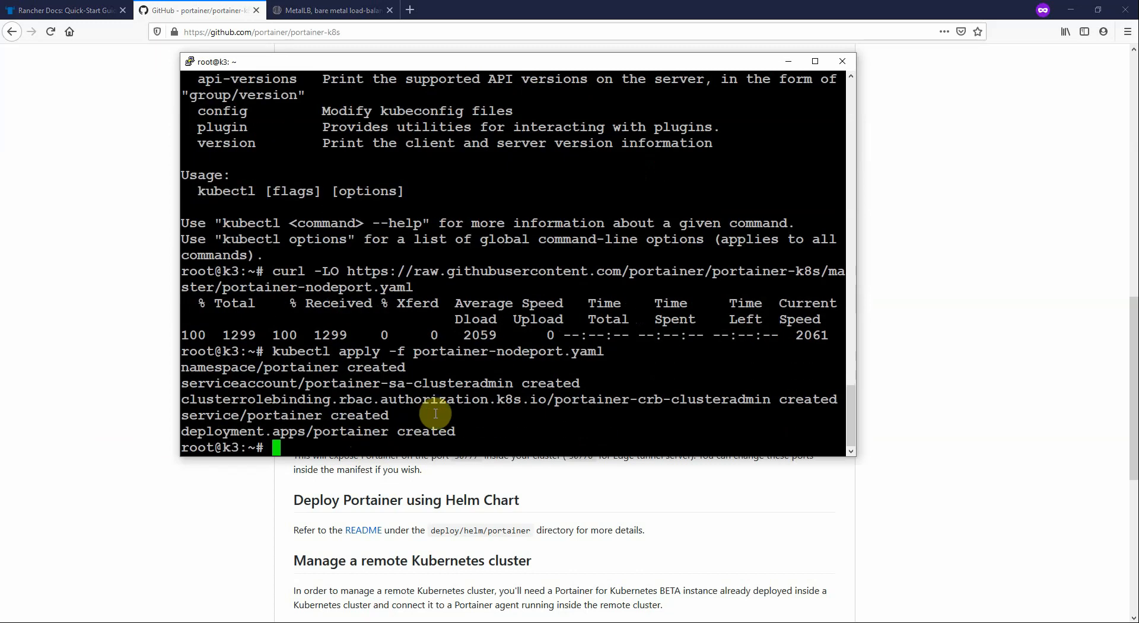
mouse_move(422, 320)
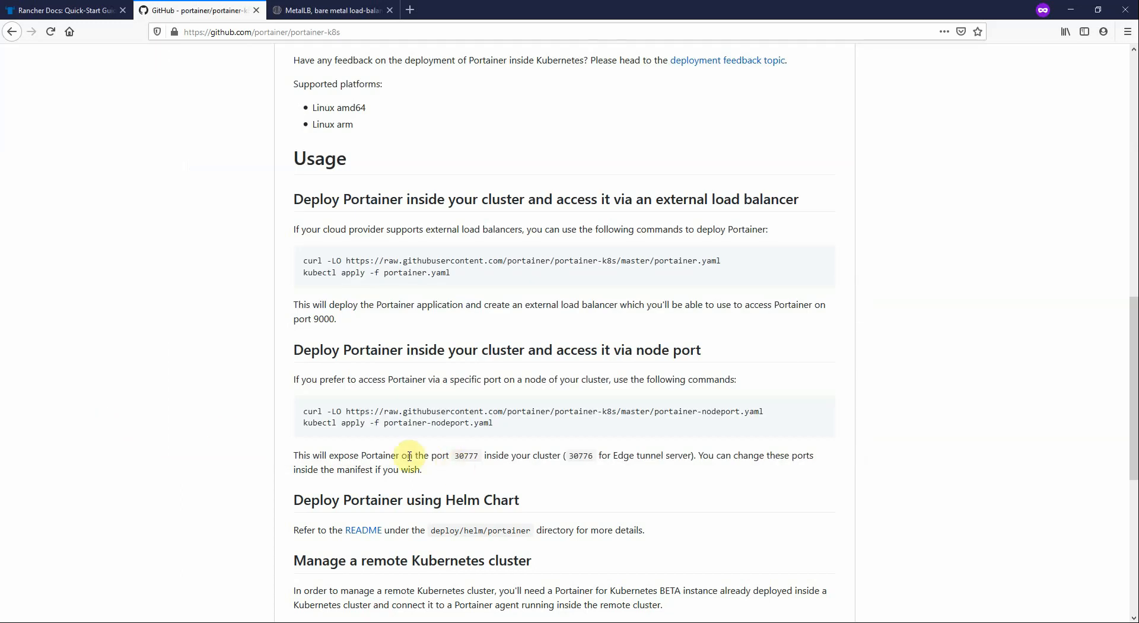
double_click(467, 456)
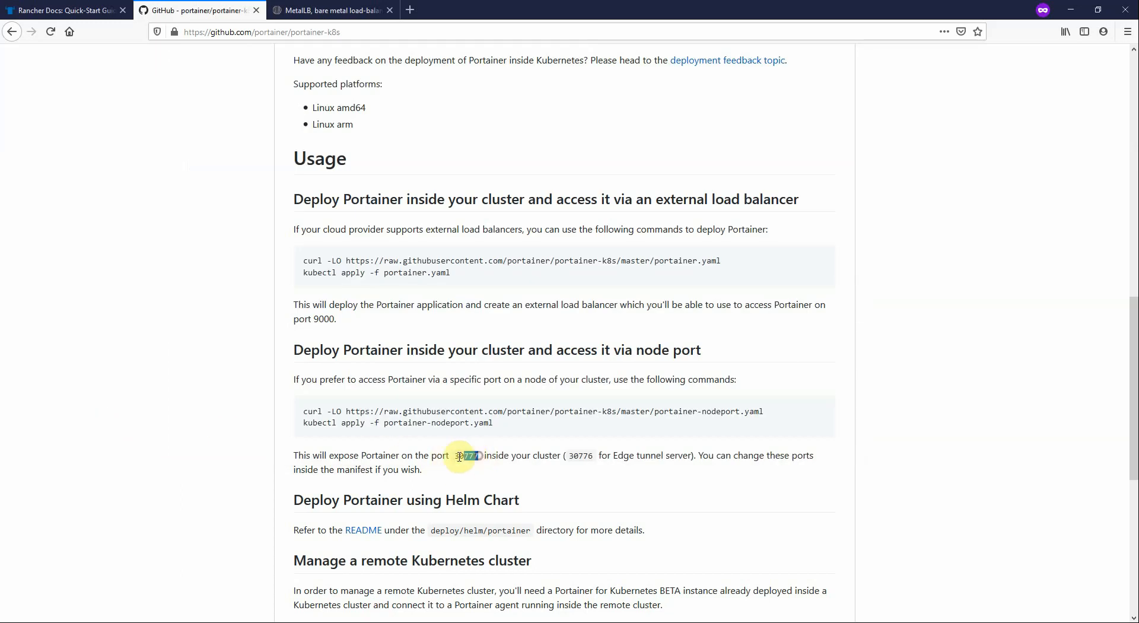
double_click(465, 455)
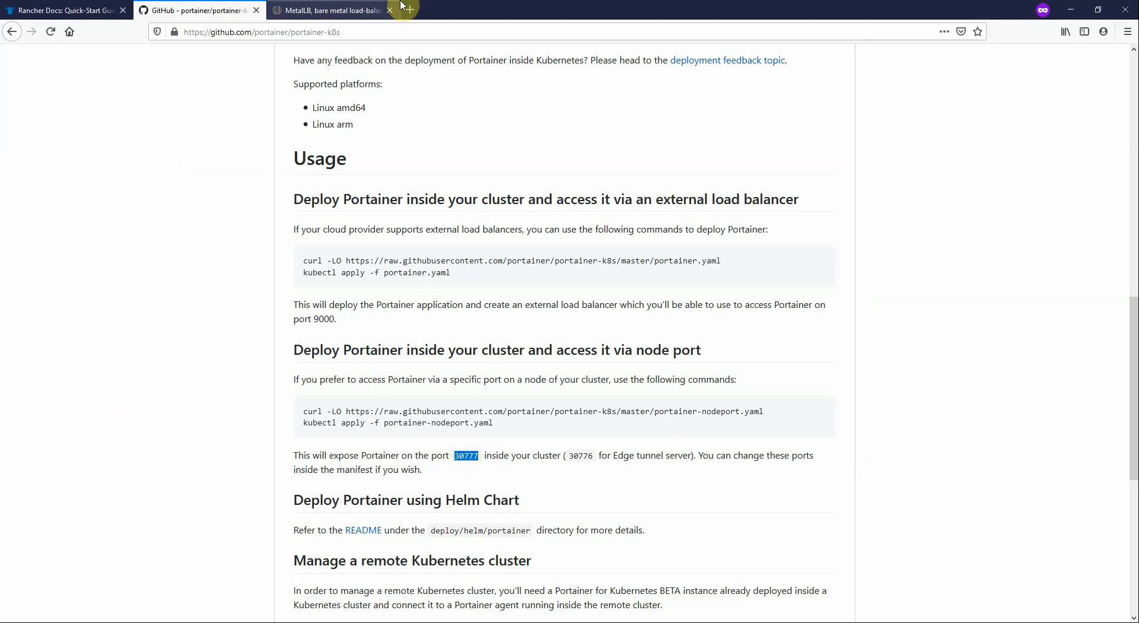
Browse to Portainer at 192.168.1.16:30777 and create the initial admin user with a password
text(192.168.1.41:9000/)
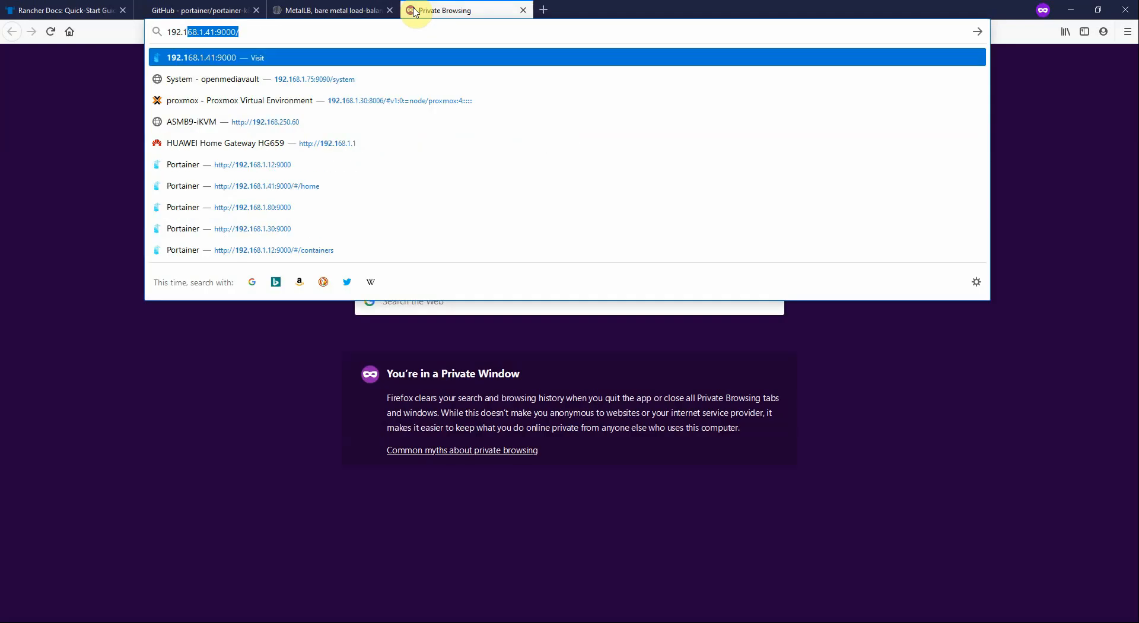
text(192.168.1.16:)
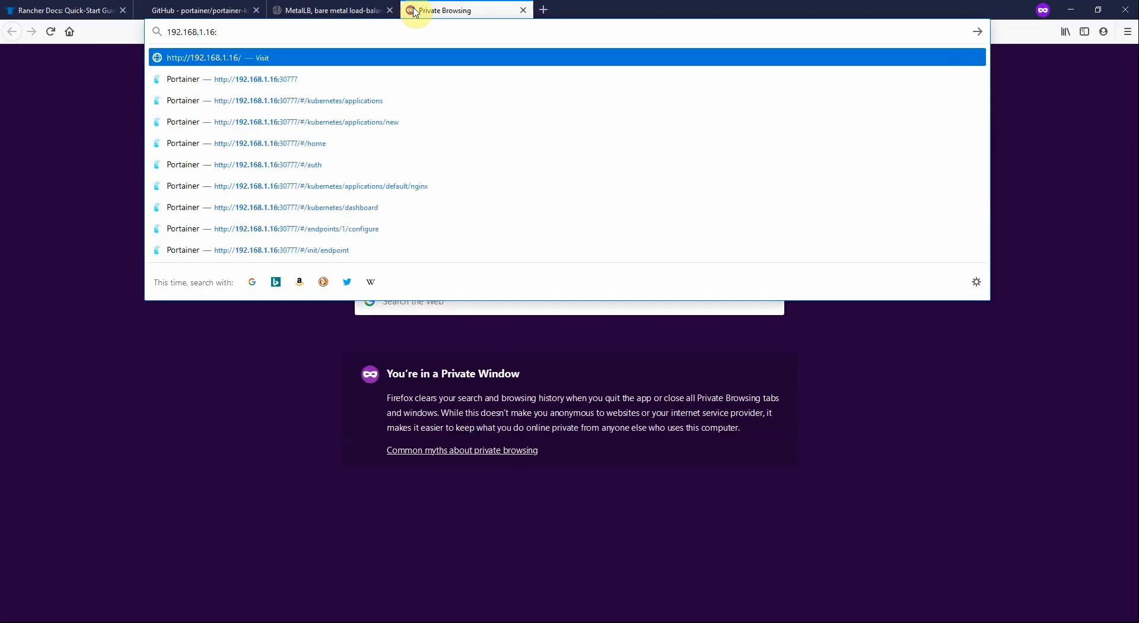
click(255, 78)
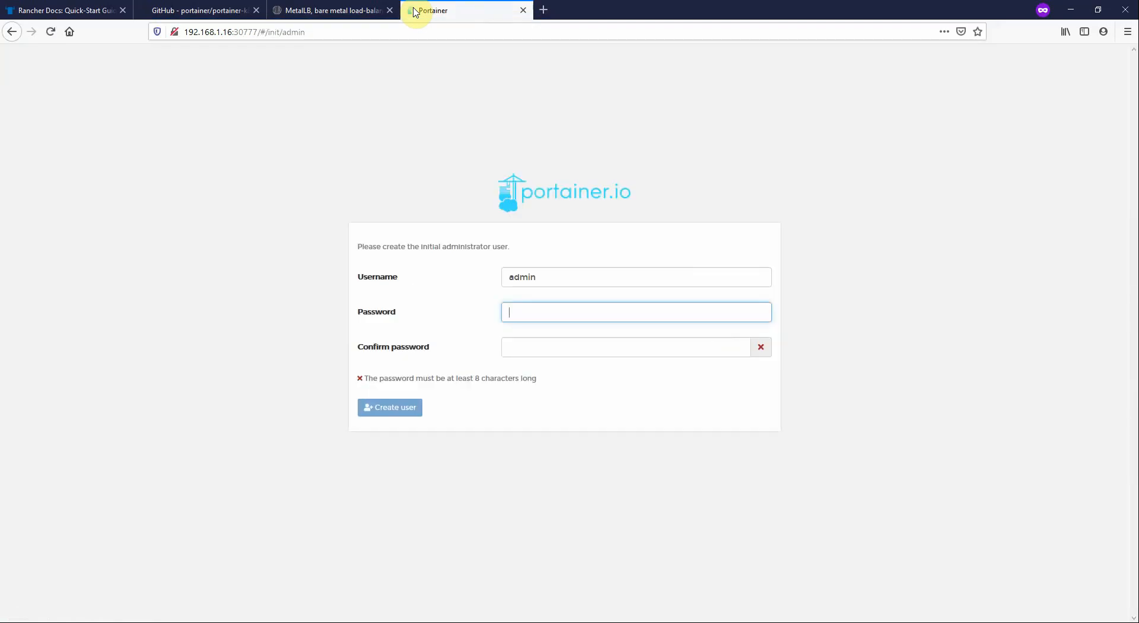
text(•)
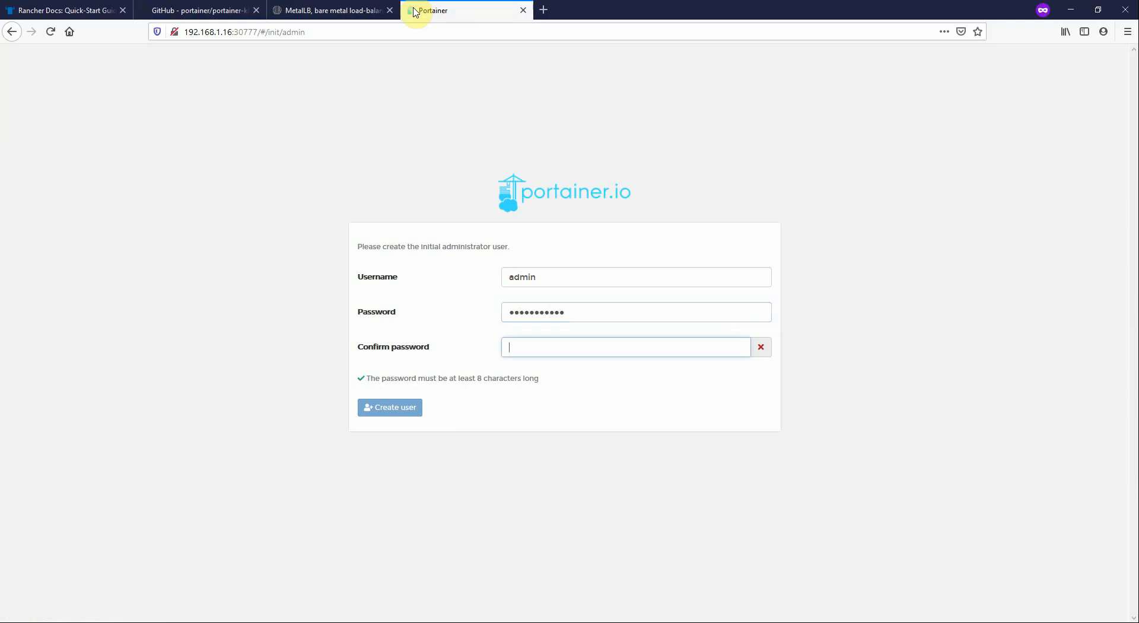
click(389, 407)
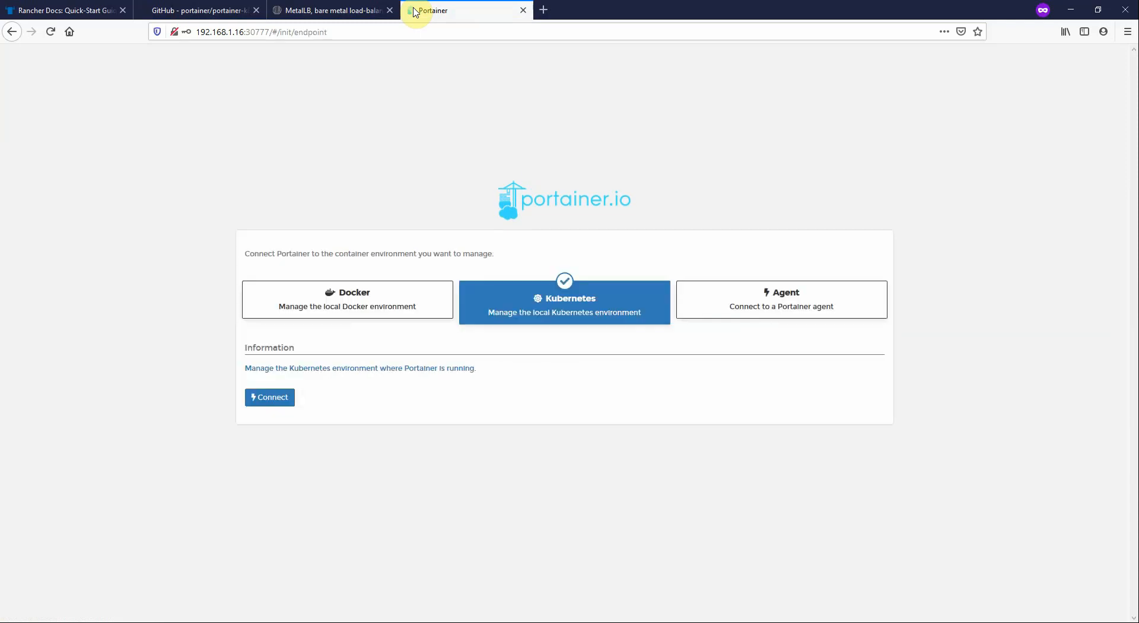
mouse_move(554, 281)
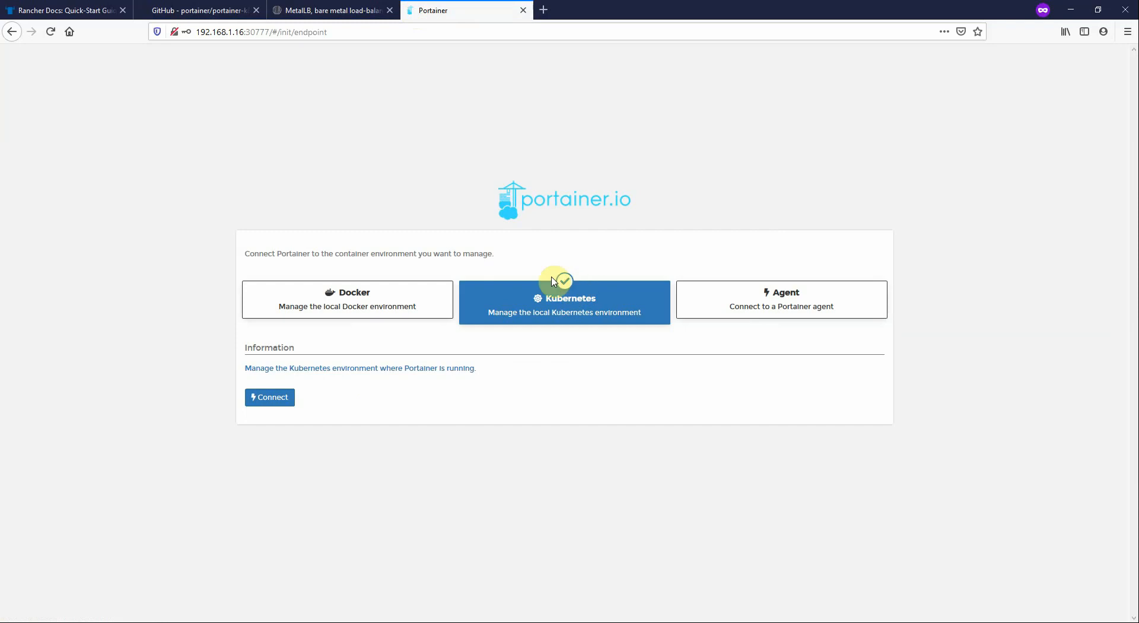
Connect to the local Kubernetes environment, enable local-path storage and external load balancers, and save
click(269, 397)
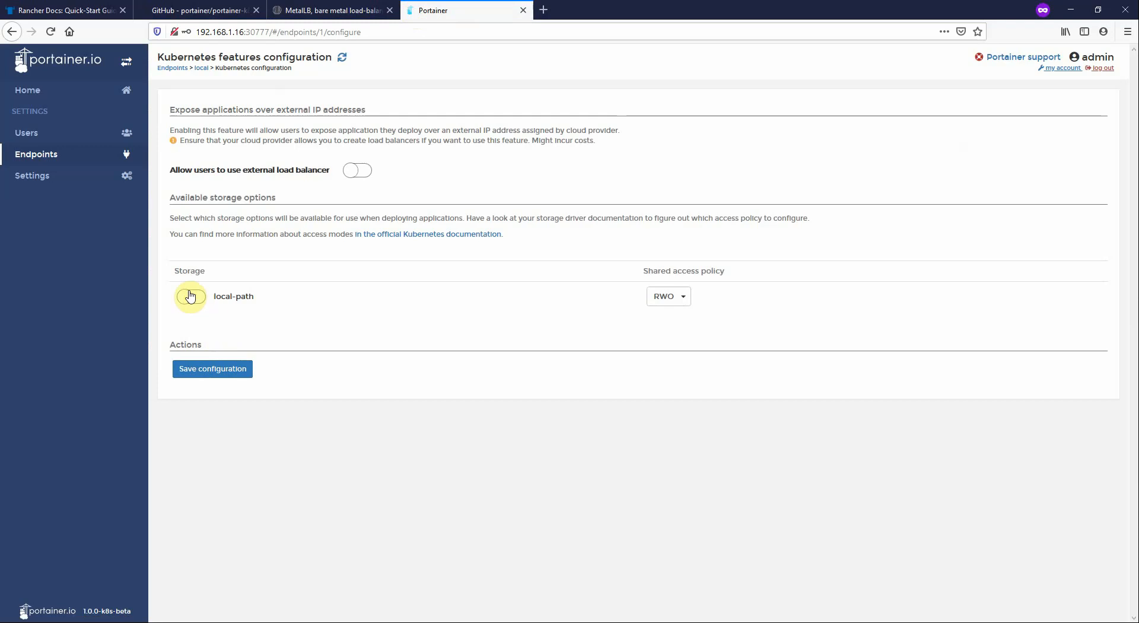
click(192, 298)
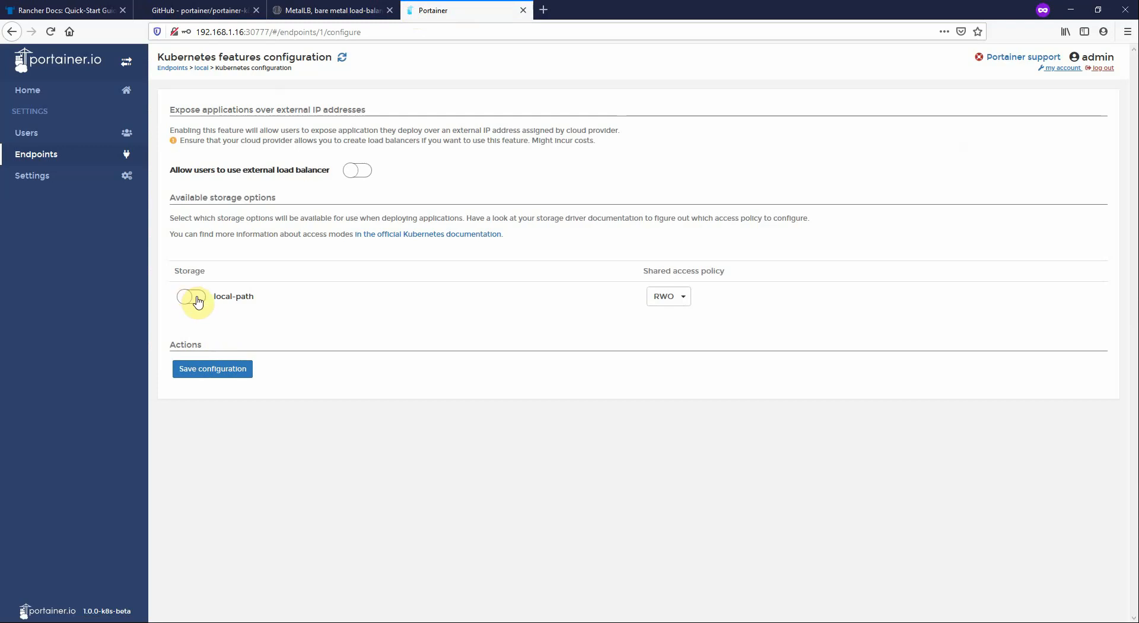
click(191, 297)
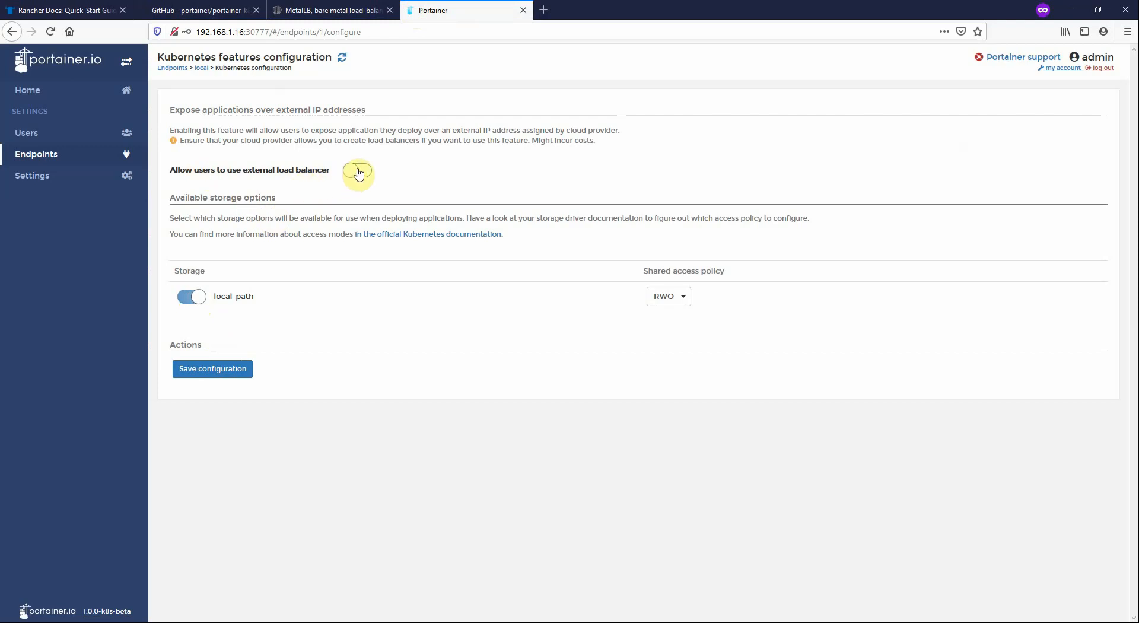
click(358, 169)
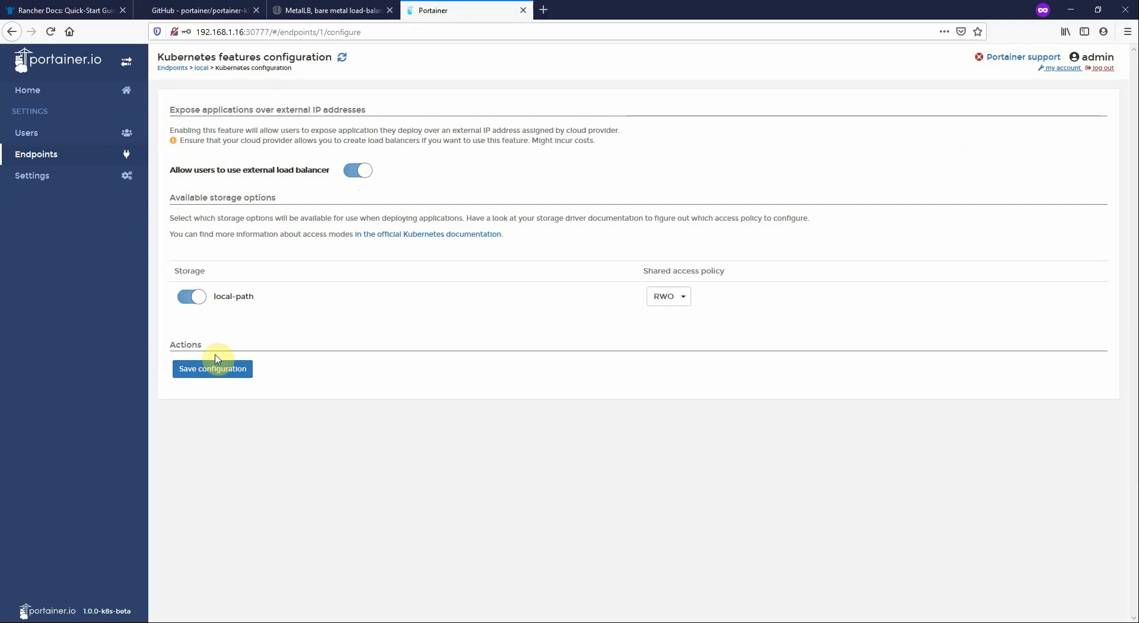
click(213, 369)
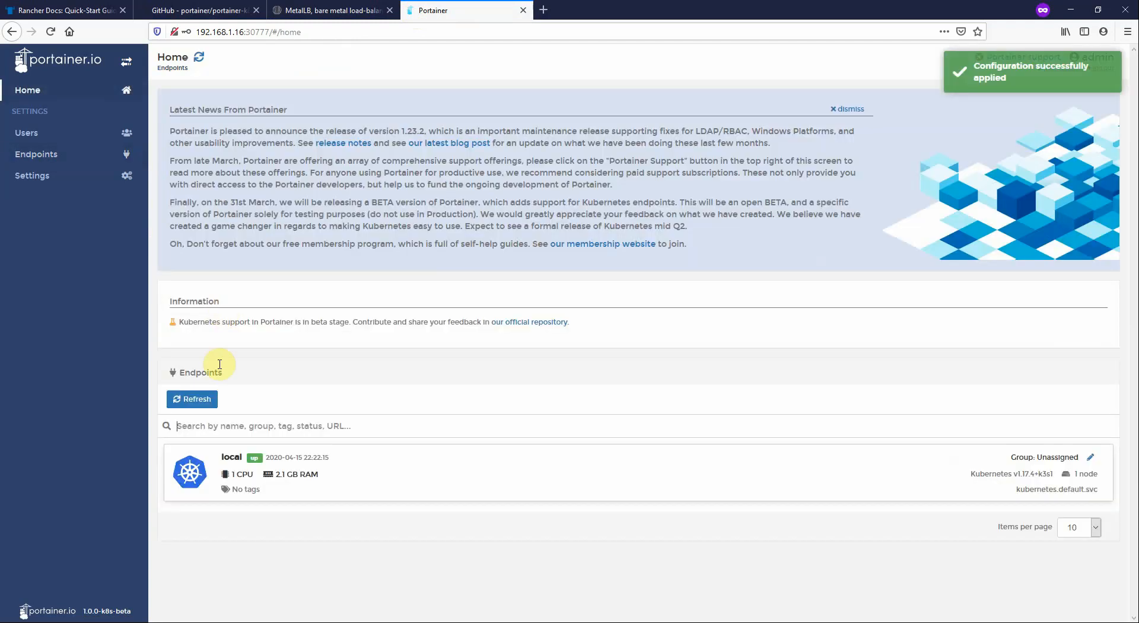
Enter the local endpoint's Applications list and start adding a new application
click(231, 457)
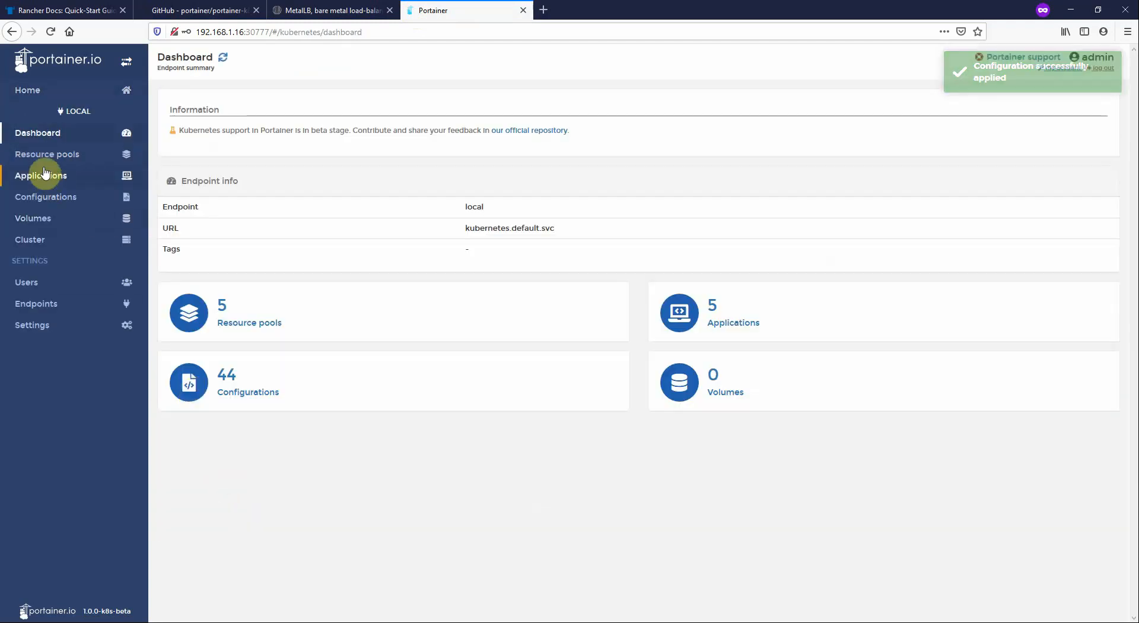
click(46, 154)
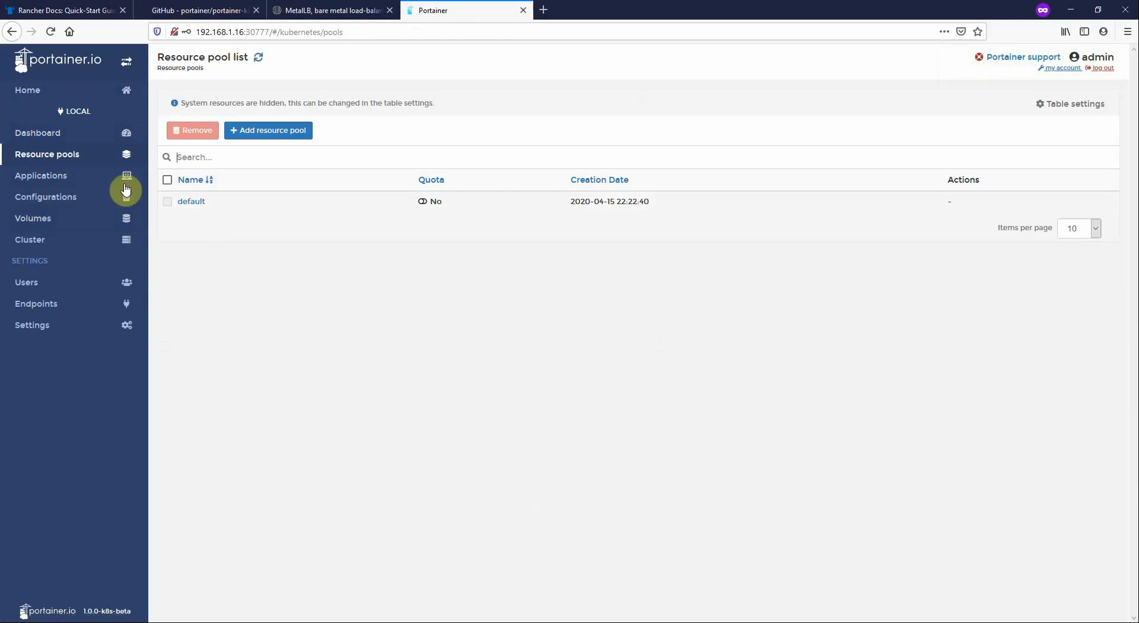
click(41, 174)
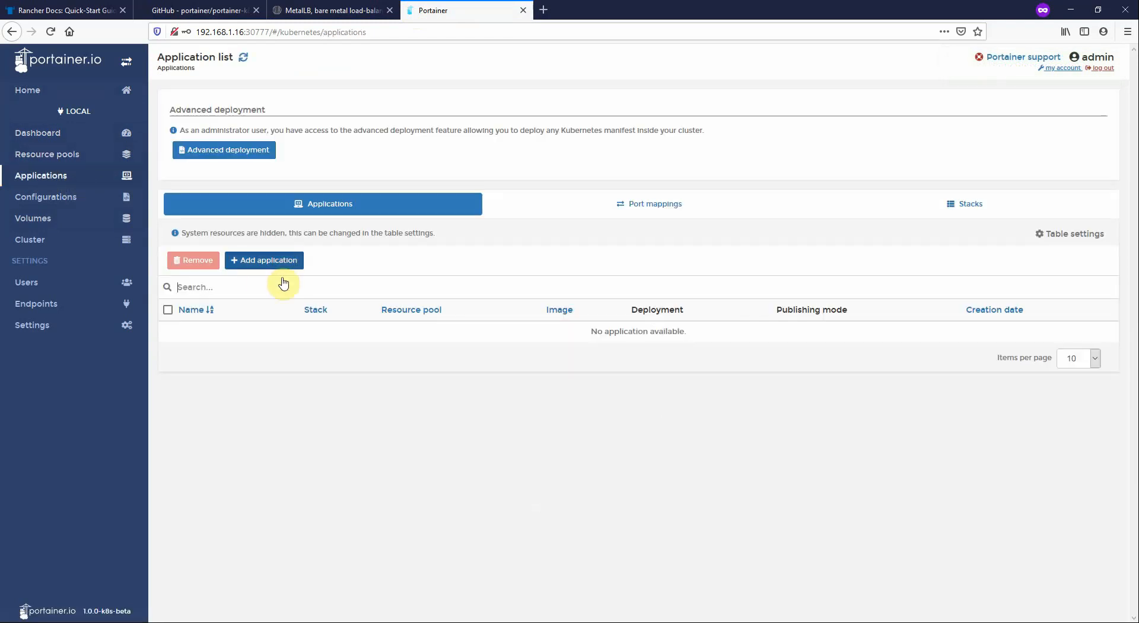
click(263, 260)
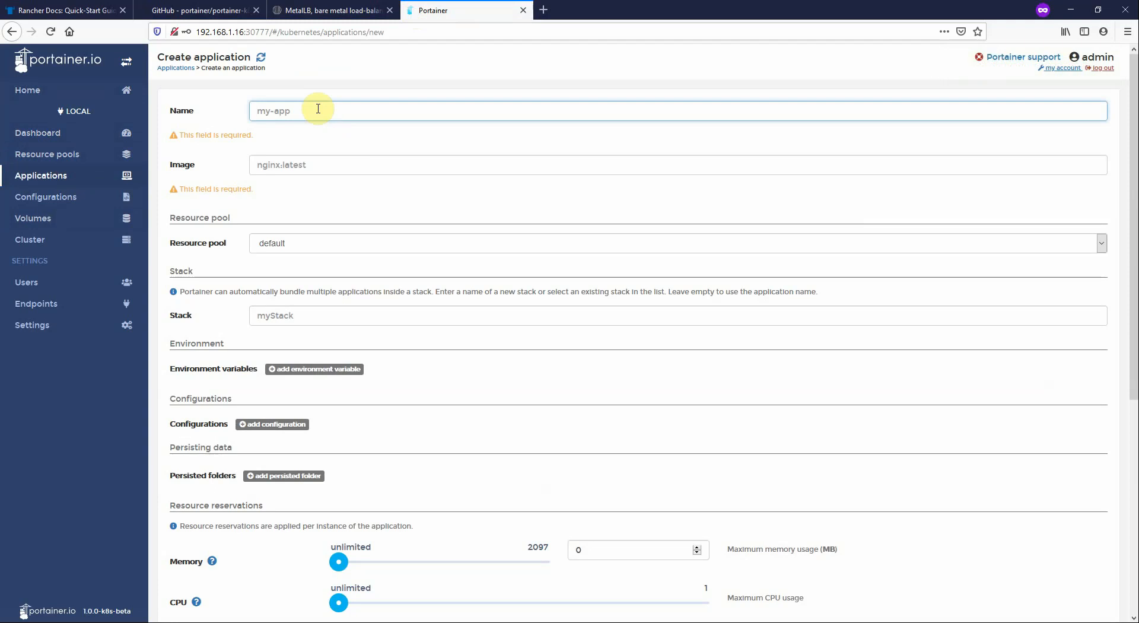
Name and image the application nginx, publish via load balancer on port 80, and deploy it
text(ng)
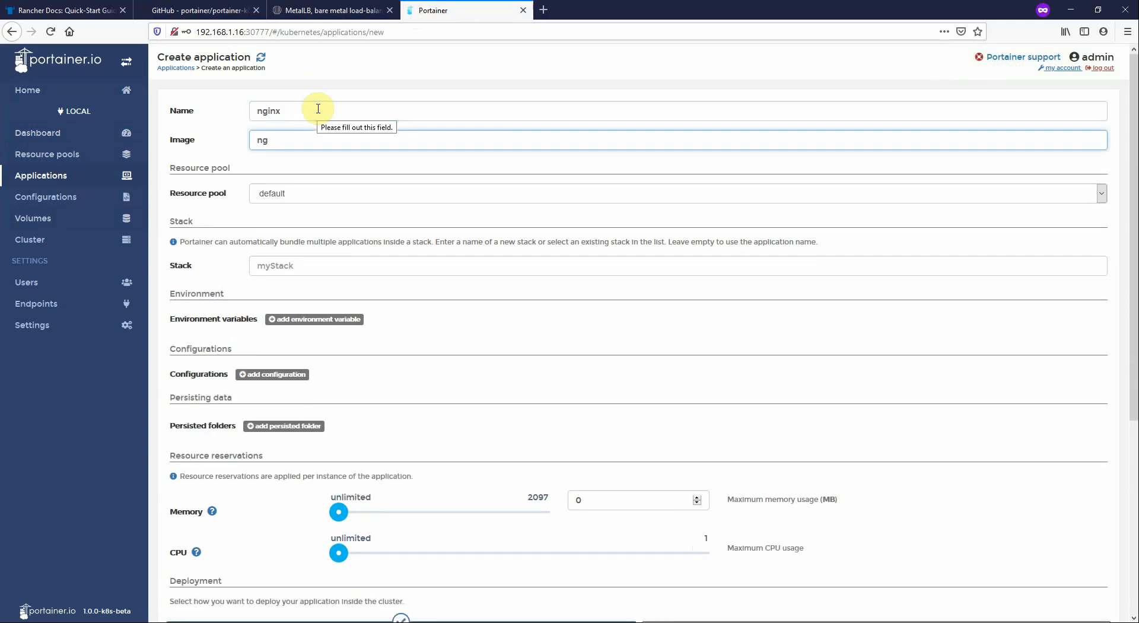
scroll(down, 3)
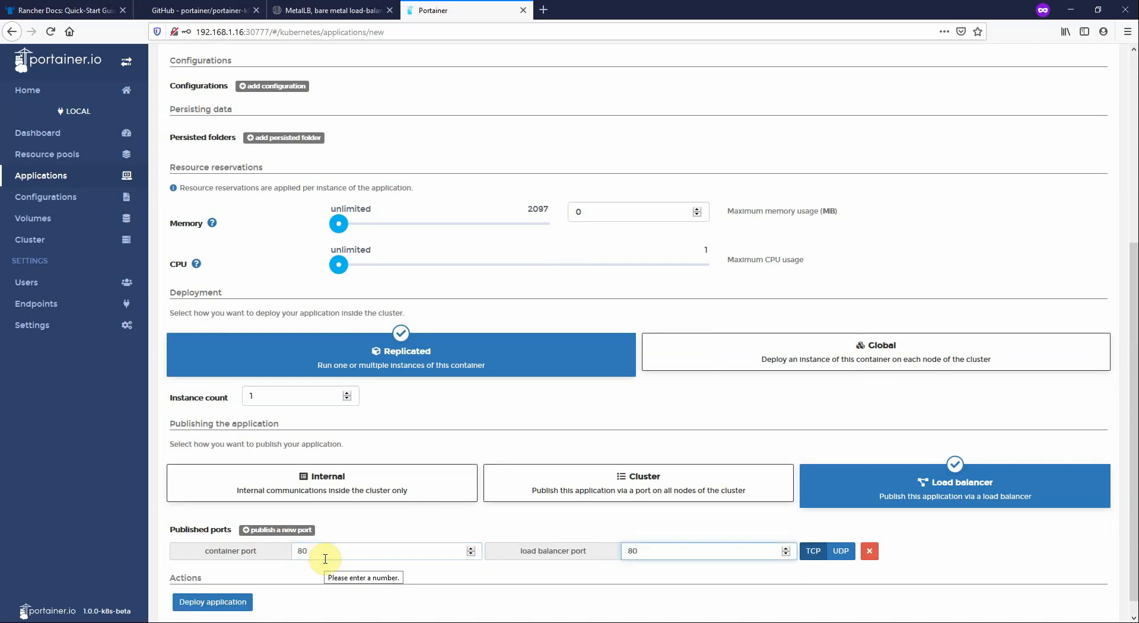
click(212, 602)
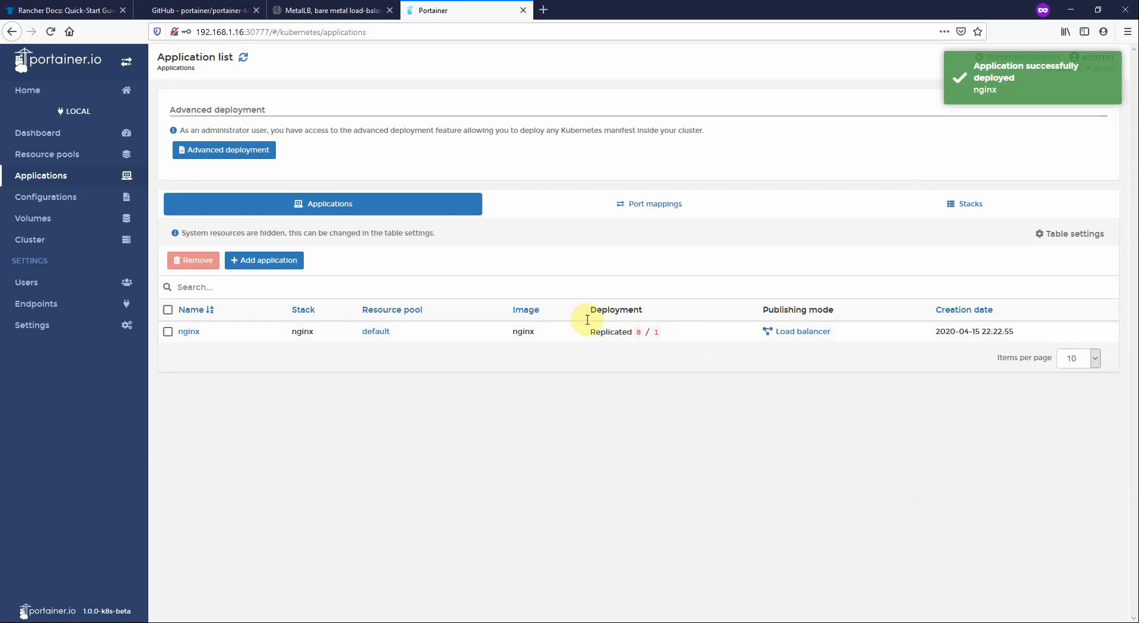
View the nginx application details and refresh until the pod runs with the load balancer pending
click(188, 331)
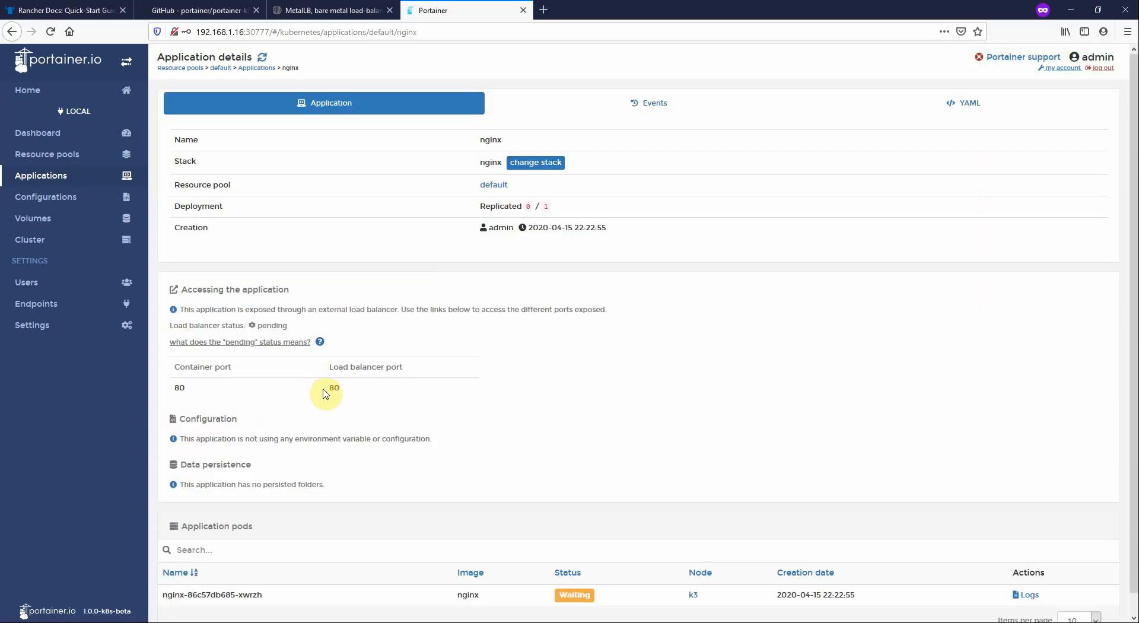
mouse_move(154, 597)
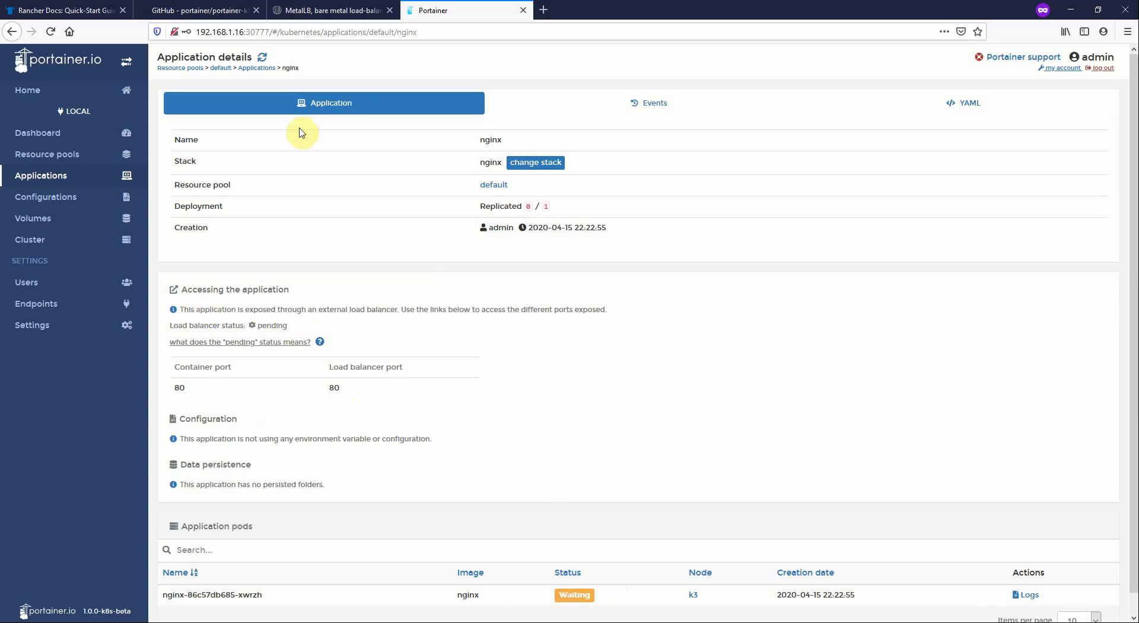
mouse_move(584, 577)
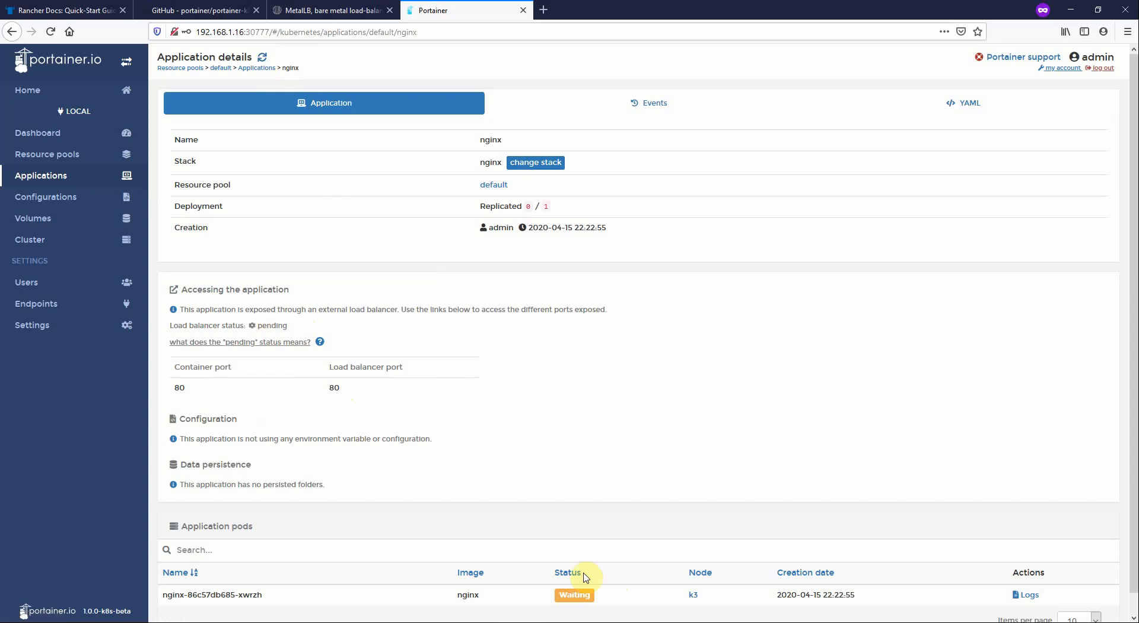
mouse_move(311, 332)
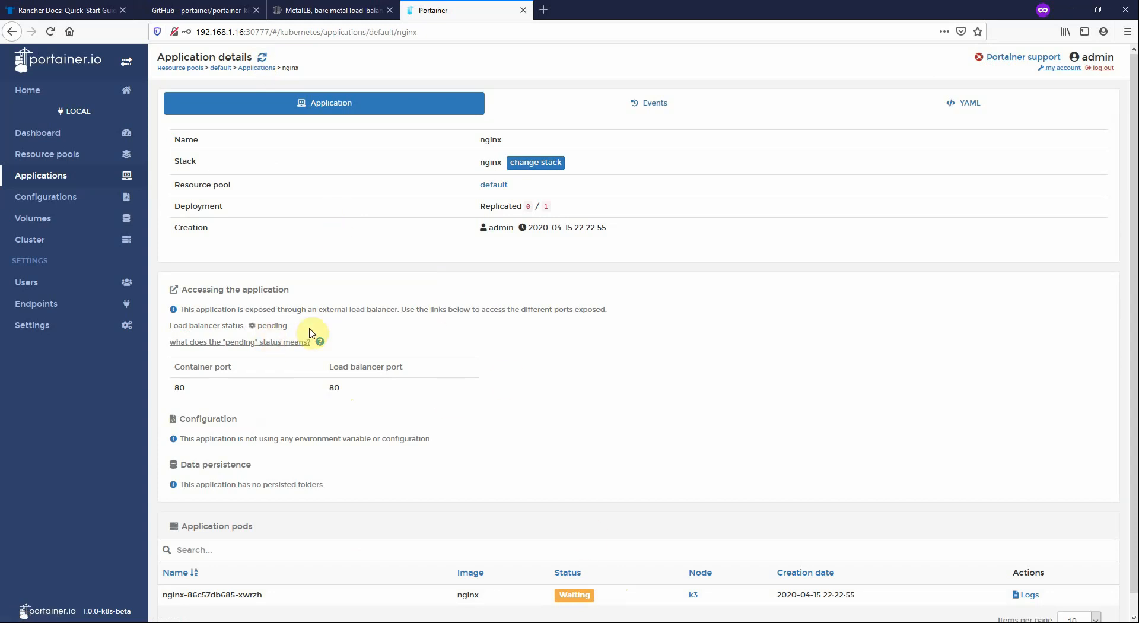
mouse_move(351, 403)
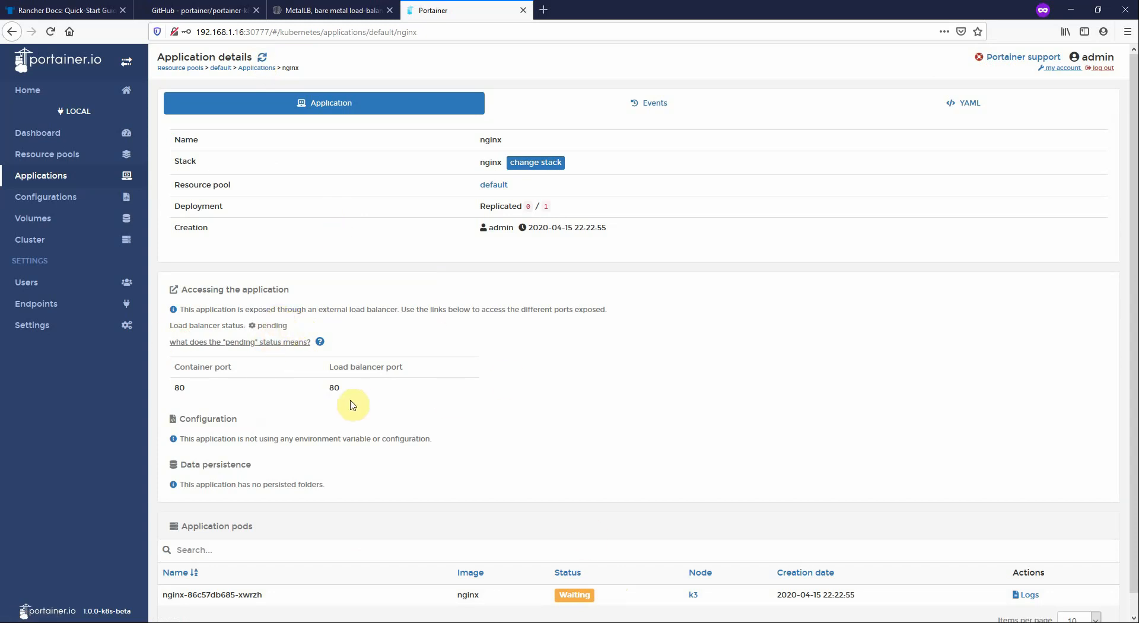
mouse_move(368, 390)
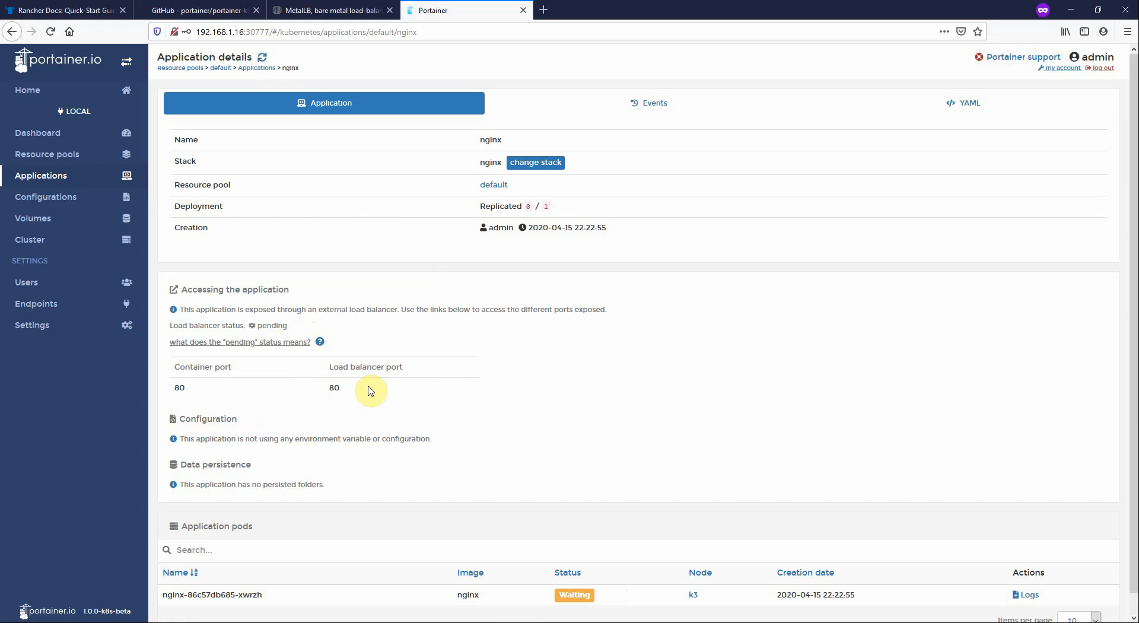
click(262, 57)
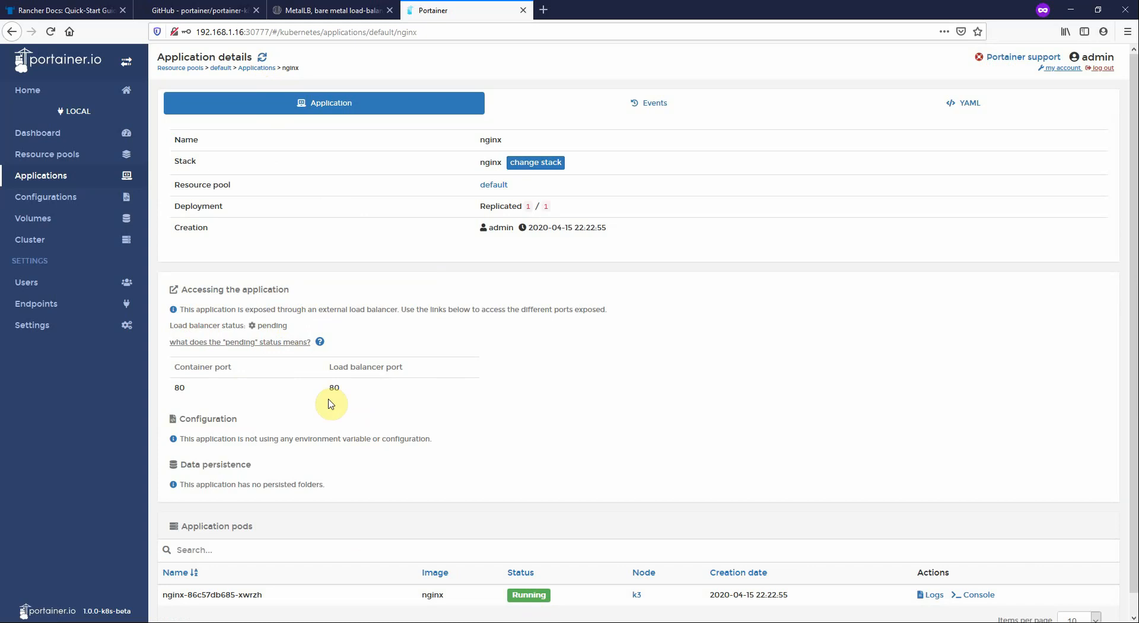
mouse_move(312, 369)
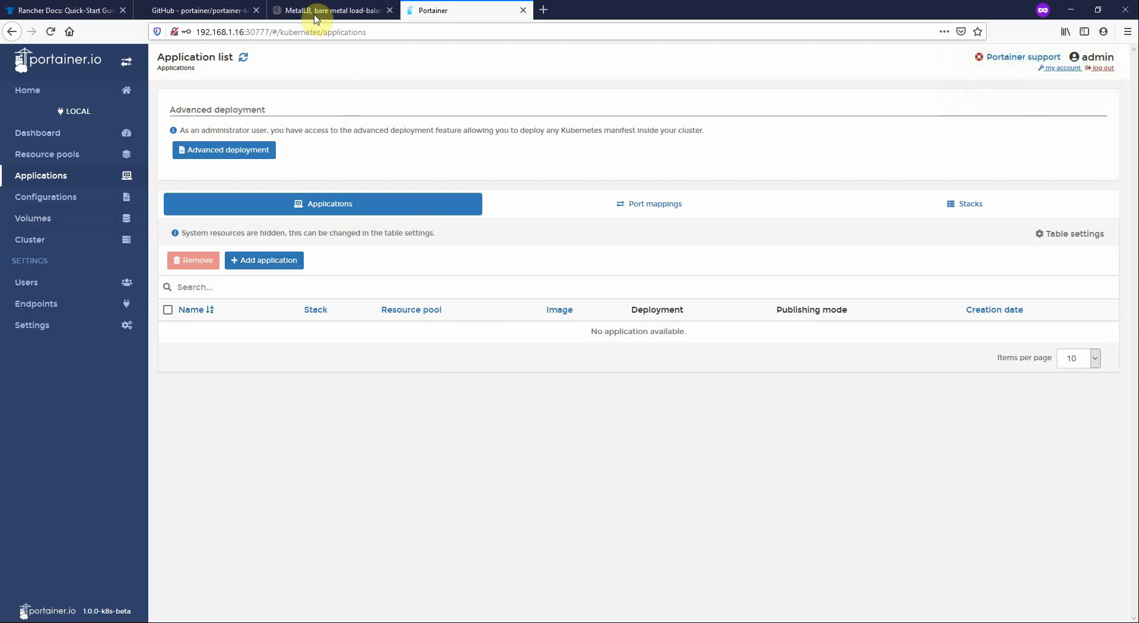
In the MetalLB docs Installation page, select the Installation By Manifest kubectl commands
click(331, 10)
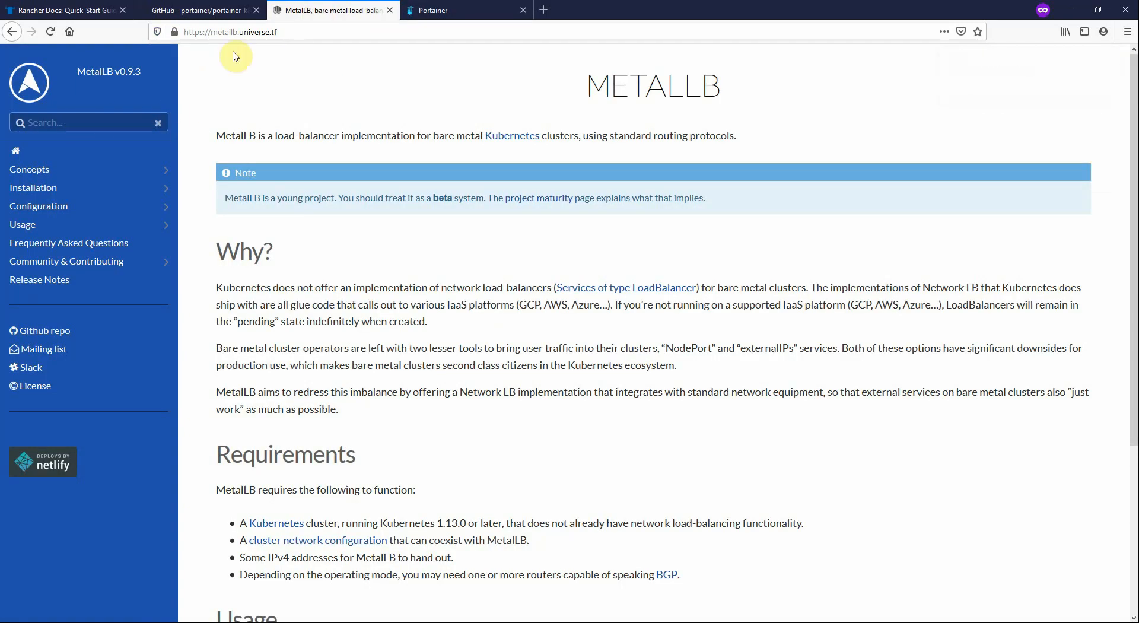
mouse_move(3, 177)
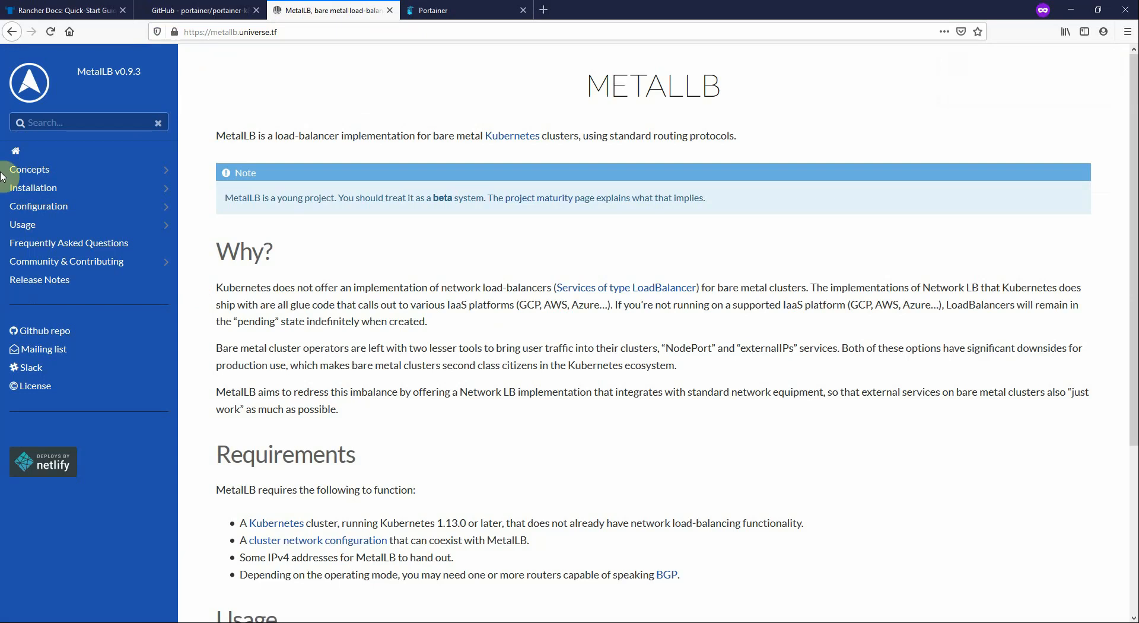
click(33, 188)
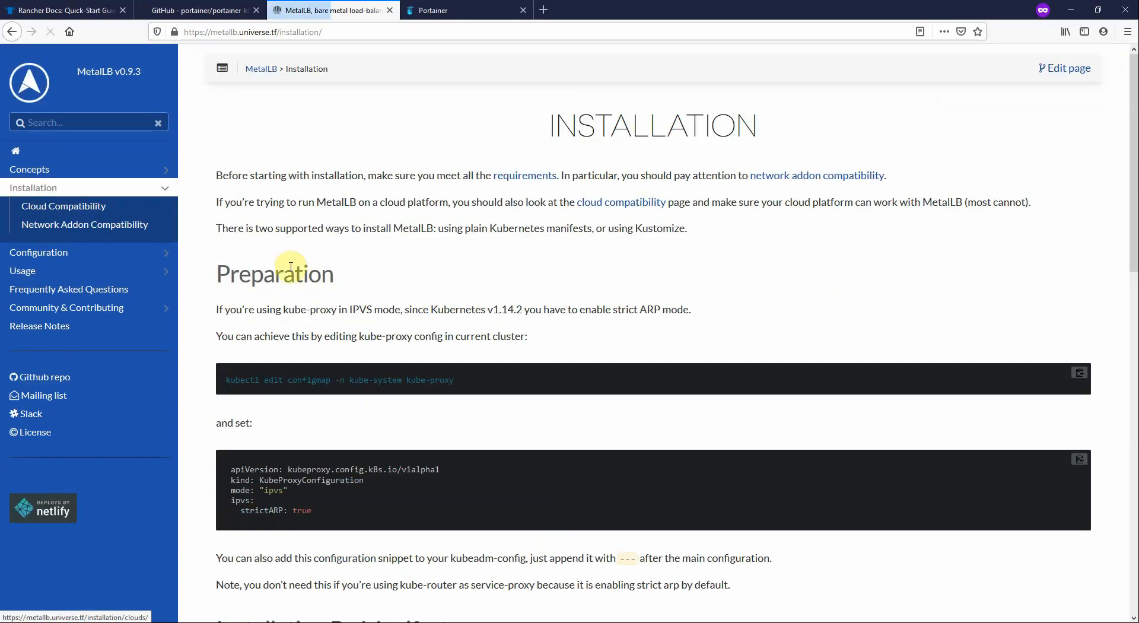
scroll(down, 3)
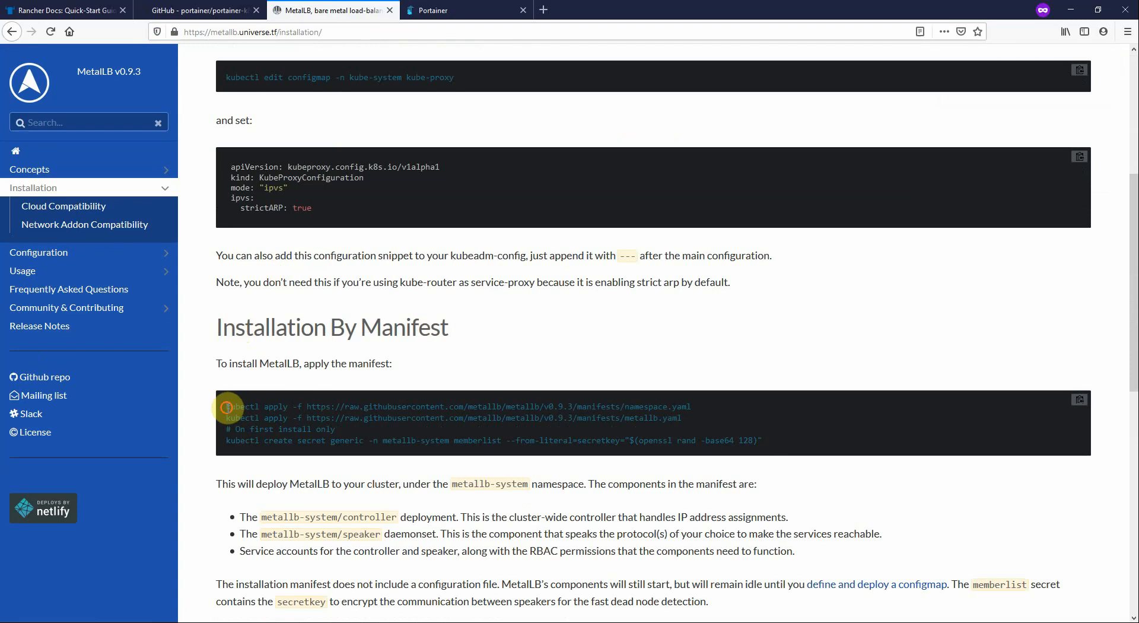
drag(226, 406, 688, 406)
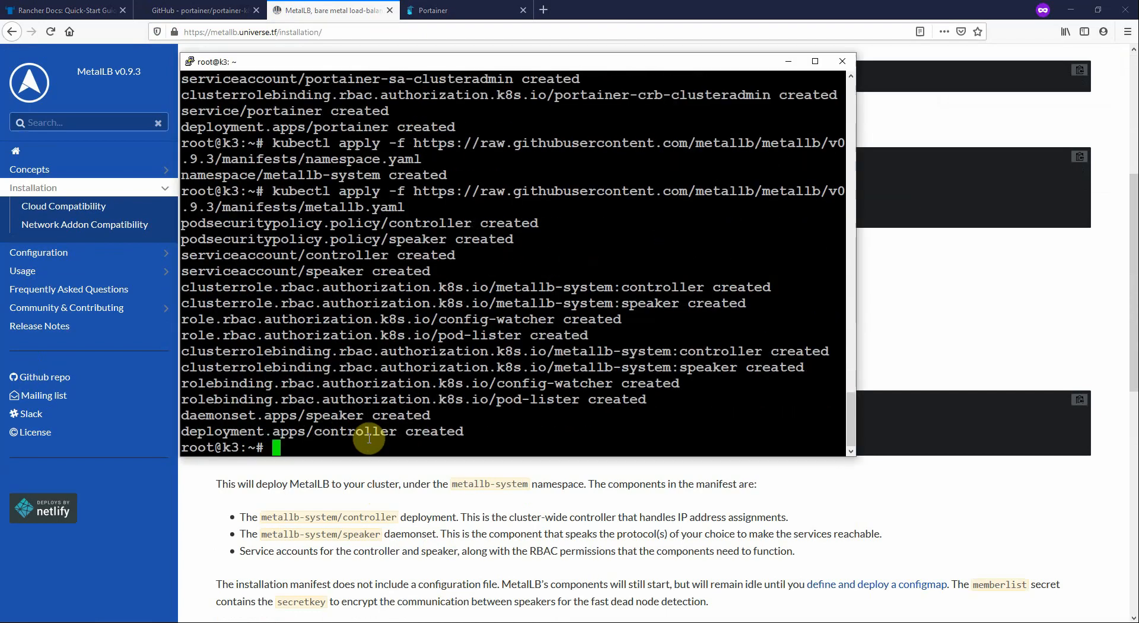
mouse_move(661, 381)
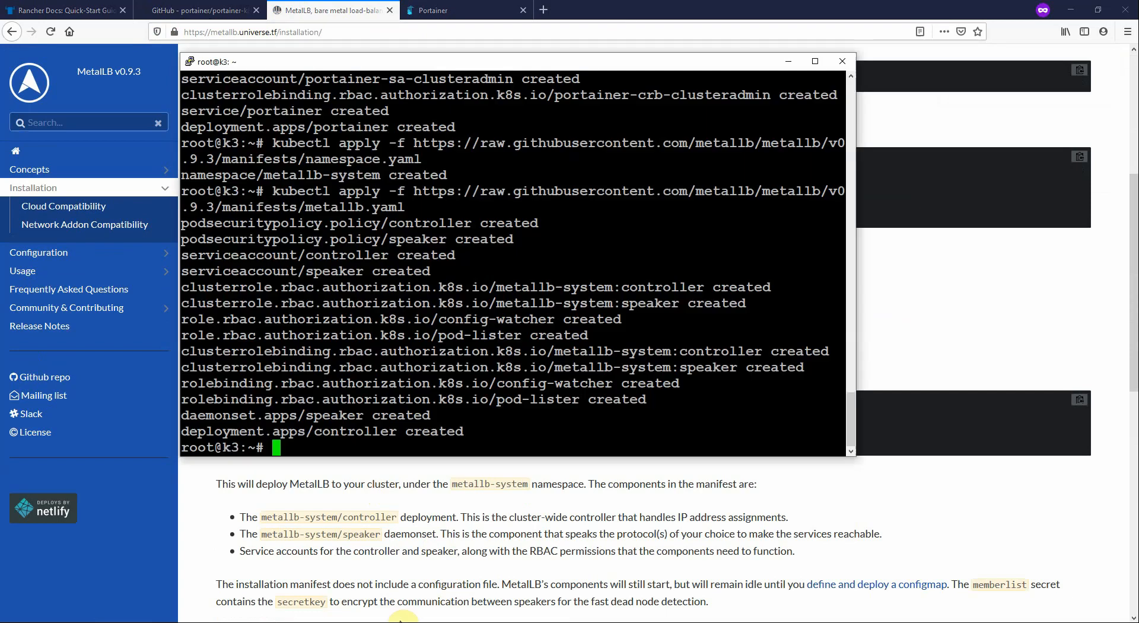
Create the memberlist generic secret in metallb-system from a random secretkey, then begin a nano command
text(kubectl create secret generic -n metallb-system memberlist --from-literal=secretkey="$(openssl rand -base64 128)")
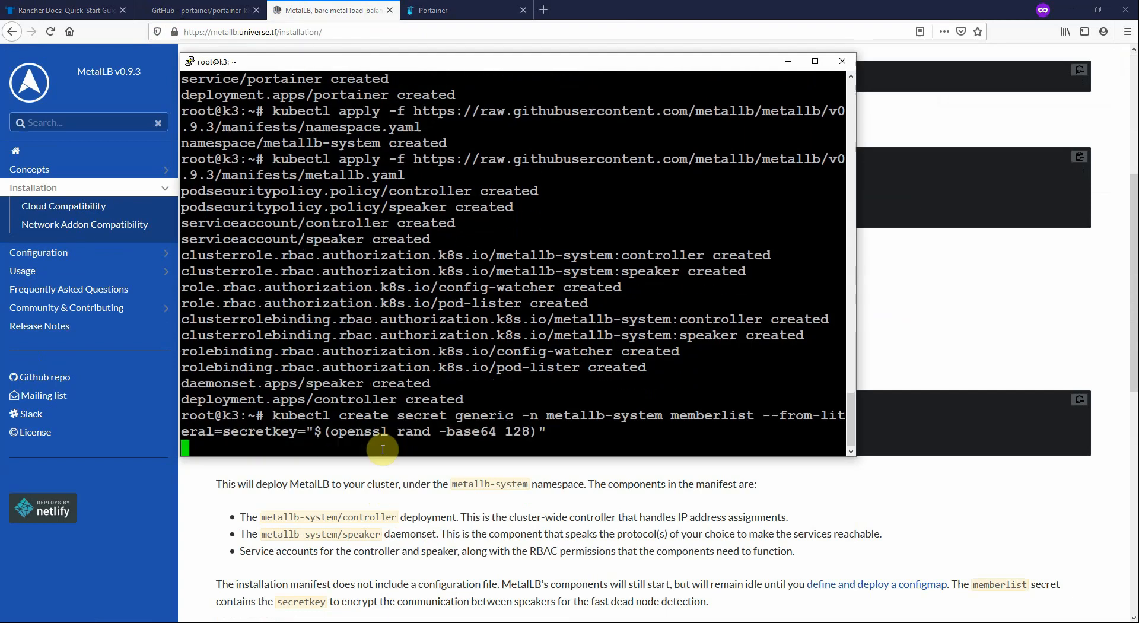
key(Return)
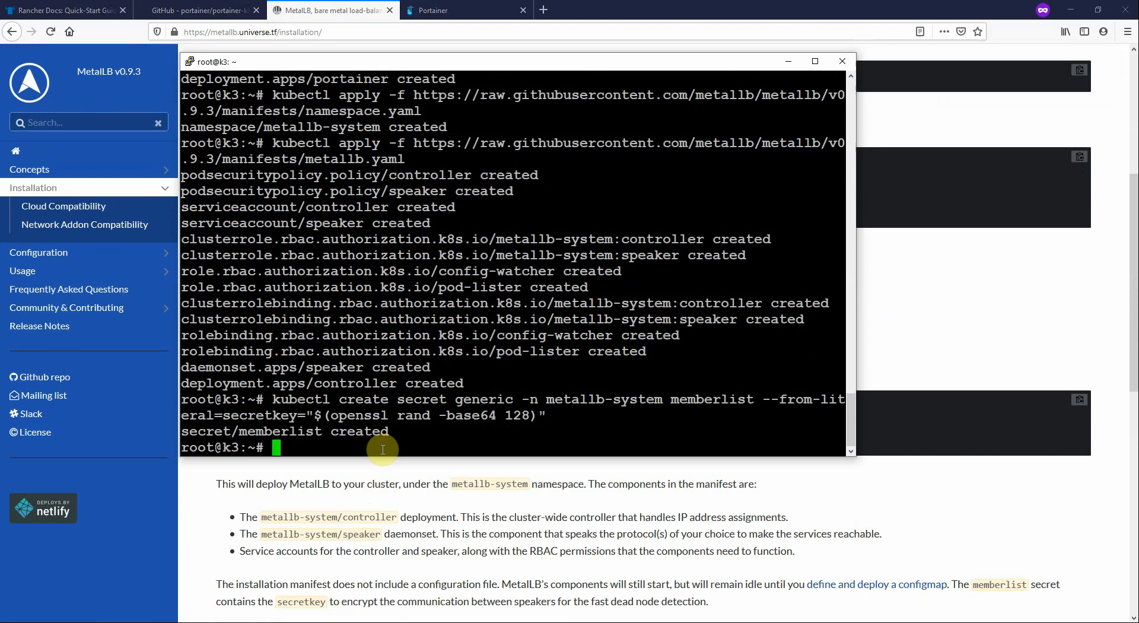
text(nano)
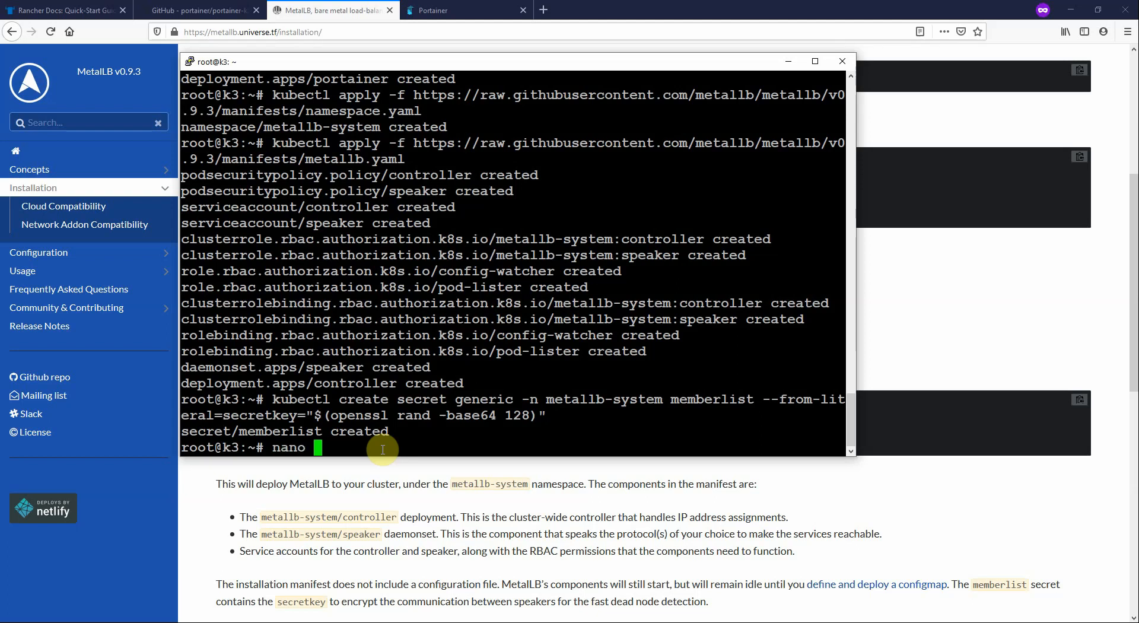
Write metallb_config.yml in nano as a layer2 ConfigMap with pool 192.168.1.17-192.168.1.23 and save it
text(metal)
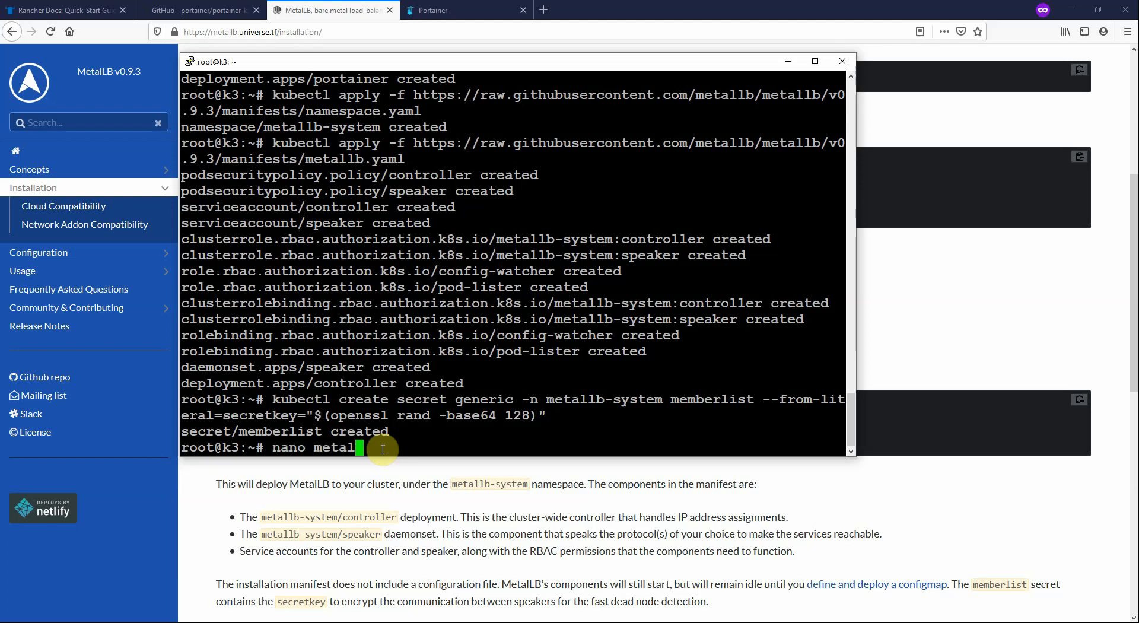
text(lb_config.)
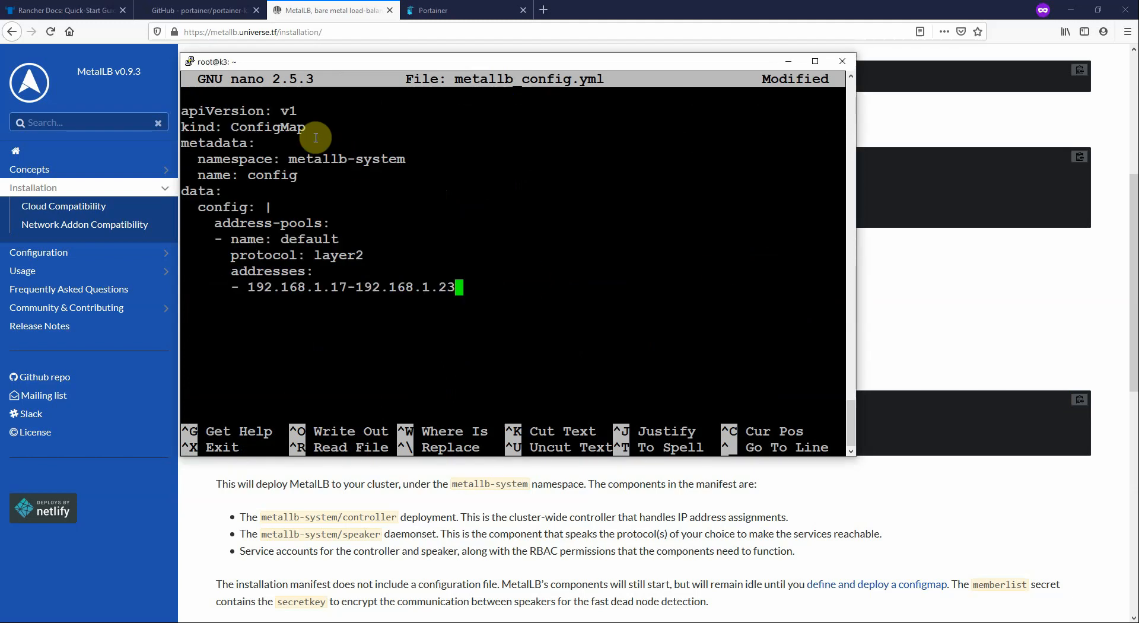
double_click(272, 175)
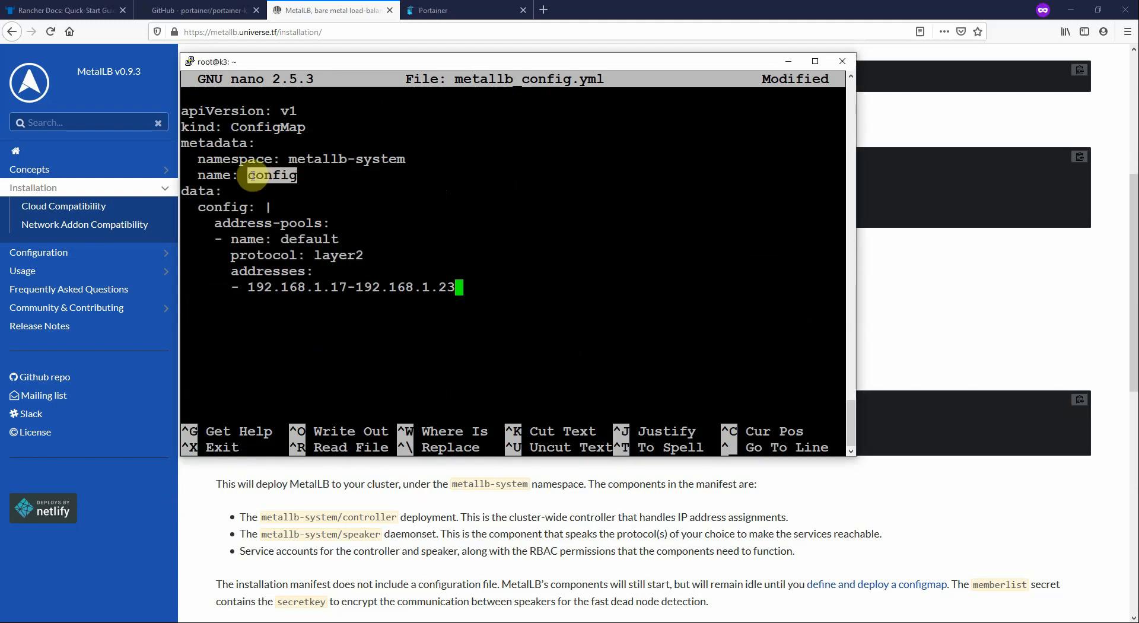
mouse_move(411, 158)
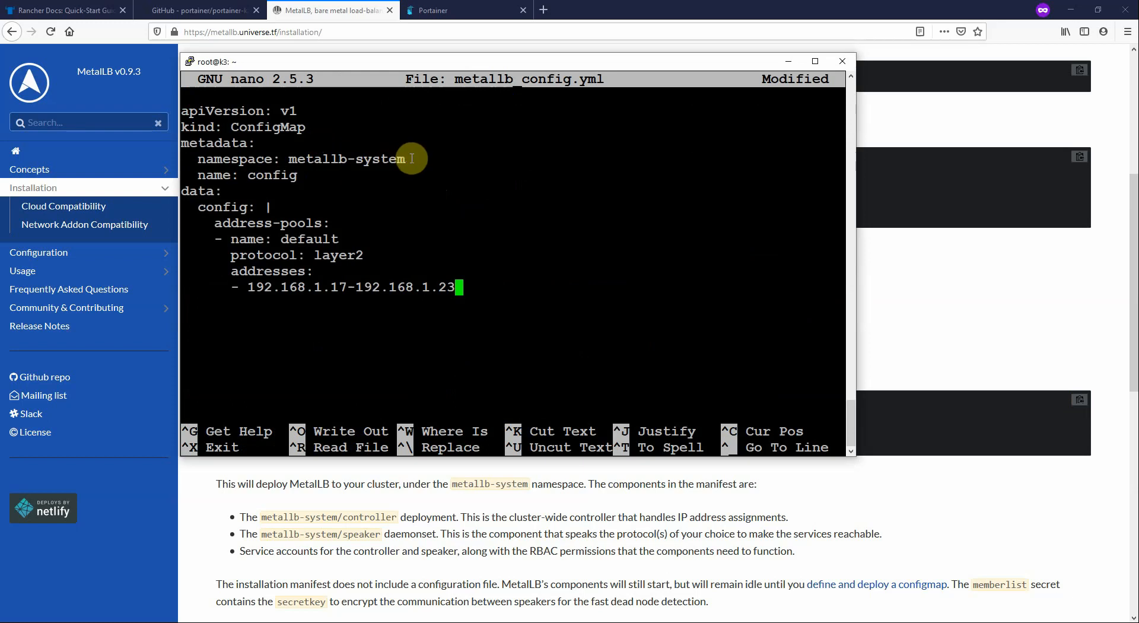
mouse_move(359, 252)
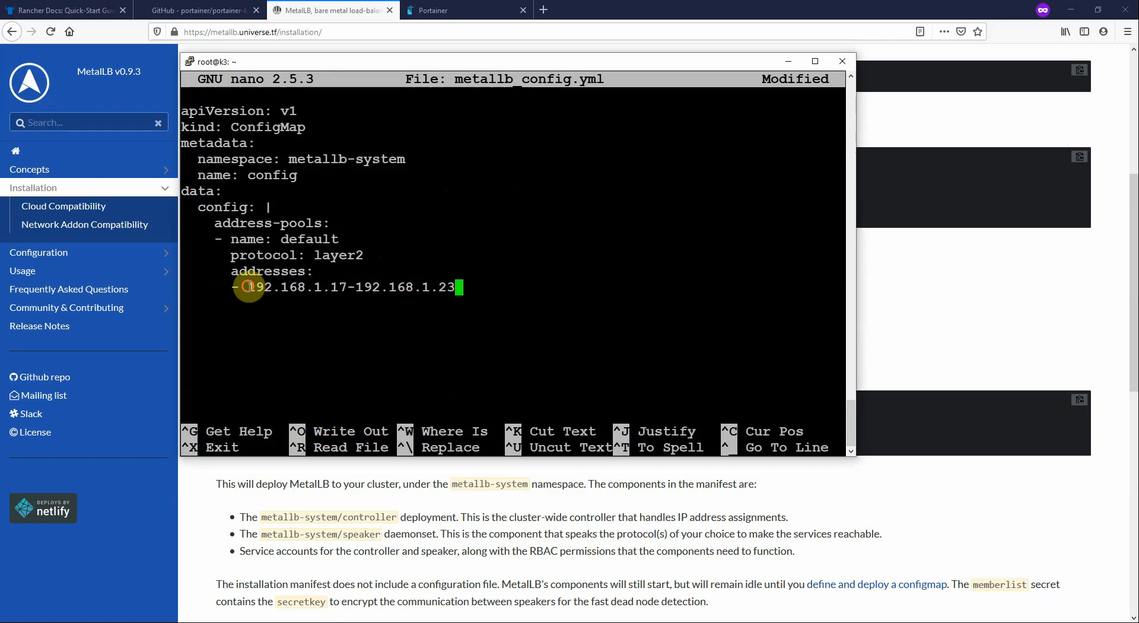
drag(248, 287, 353, 287)
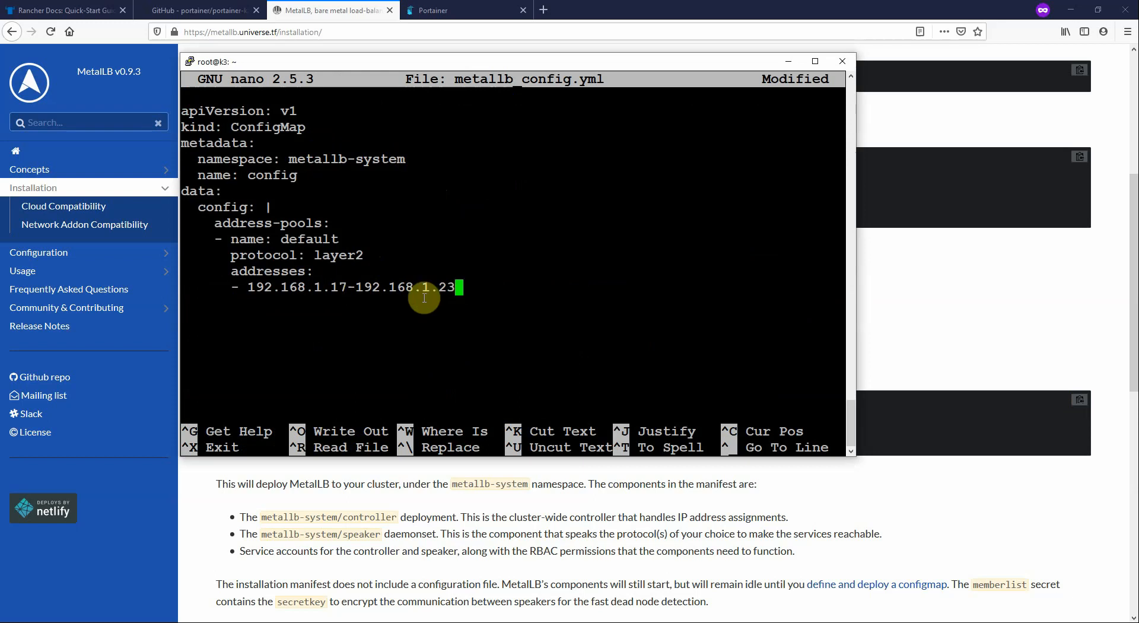
key(ctrl+o)
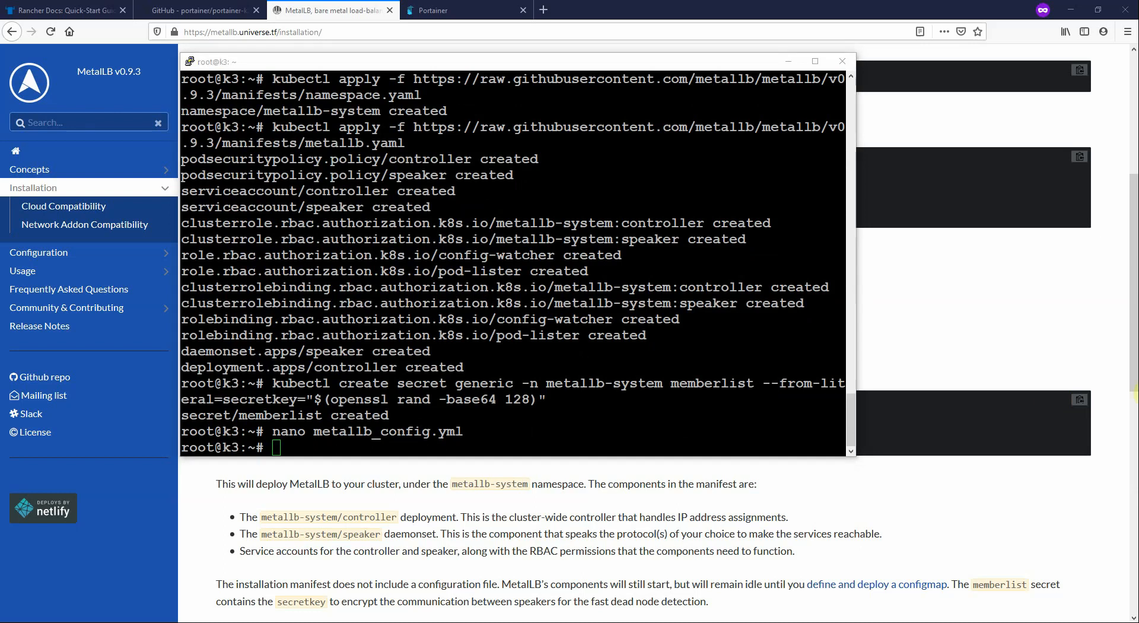
Apply metallb_config.yml with kubectl, creating configmap/config
text(kubectl apply -f metallb_config.yml)
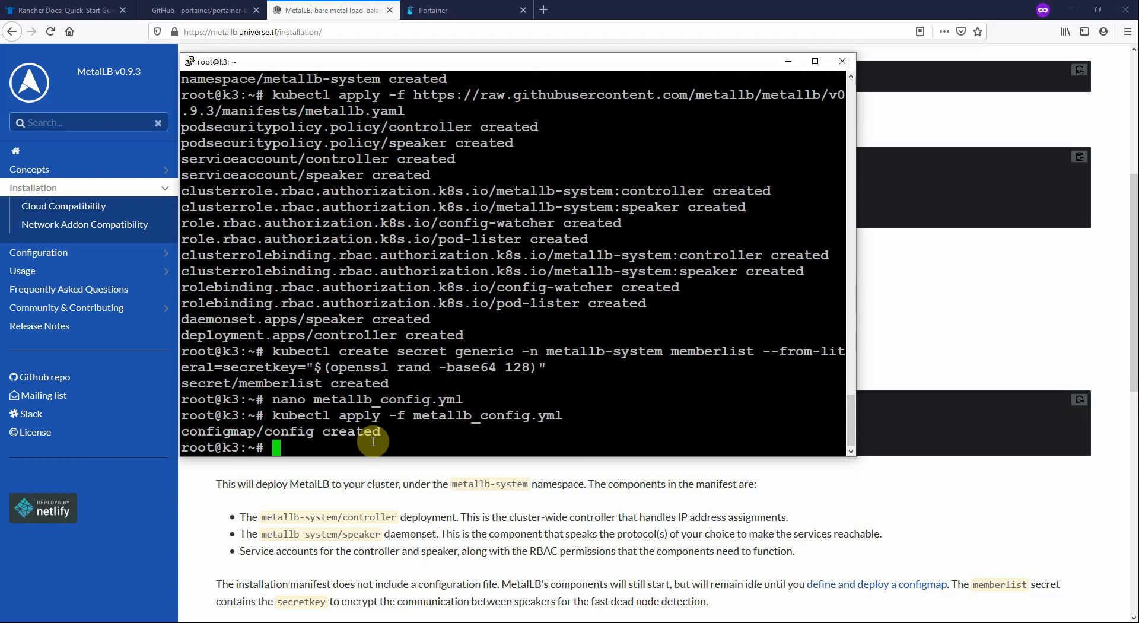
mouse_move(498, 37)
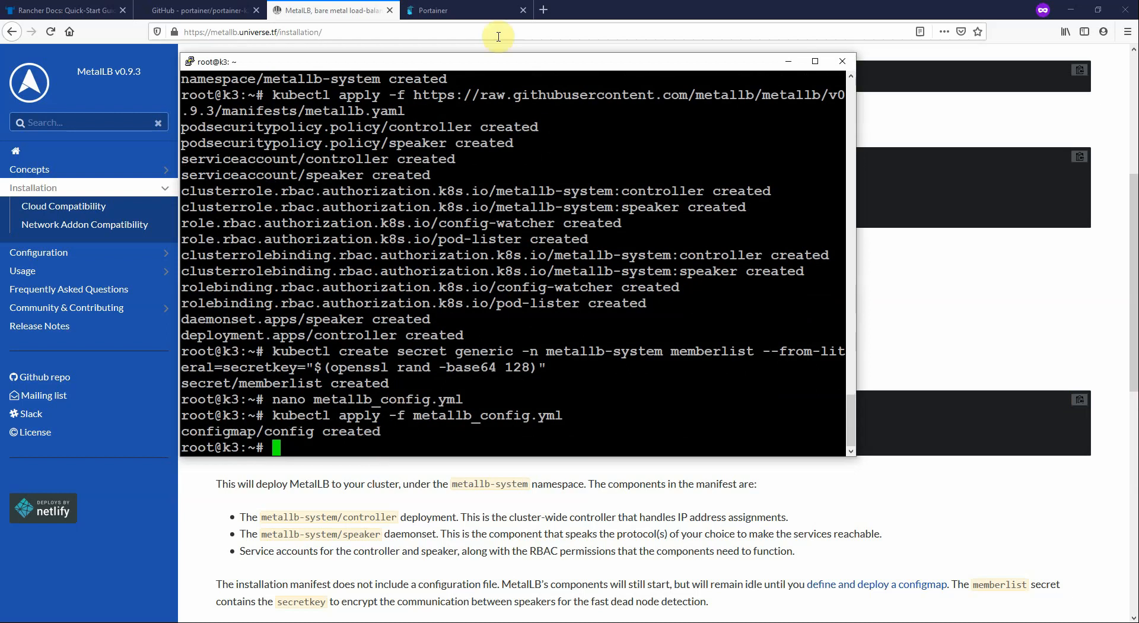
Inspect the metallb-system config ConfigMap in Portainer, then return to the MetalLB controller and speaker applications
click(432, 11)
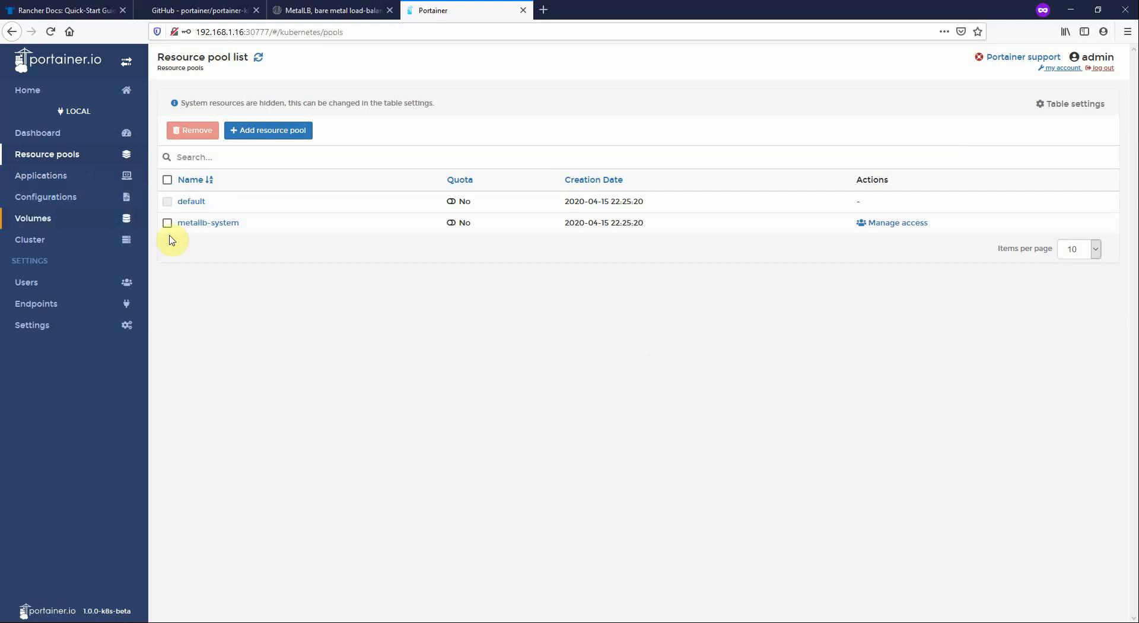
click(40, 174)
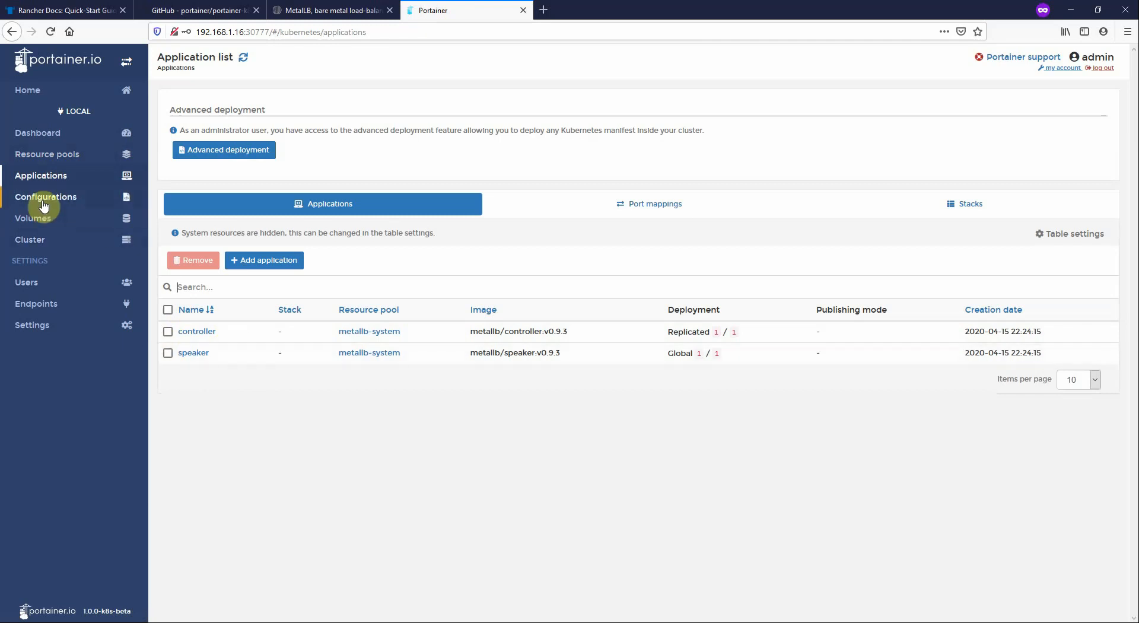
click(45, 197)
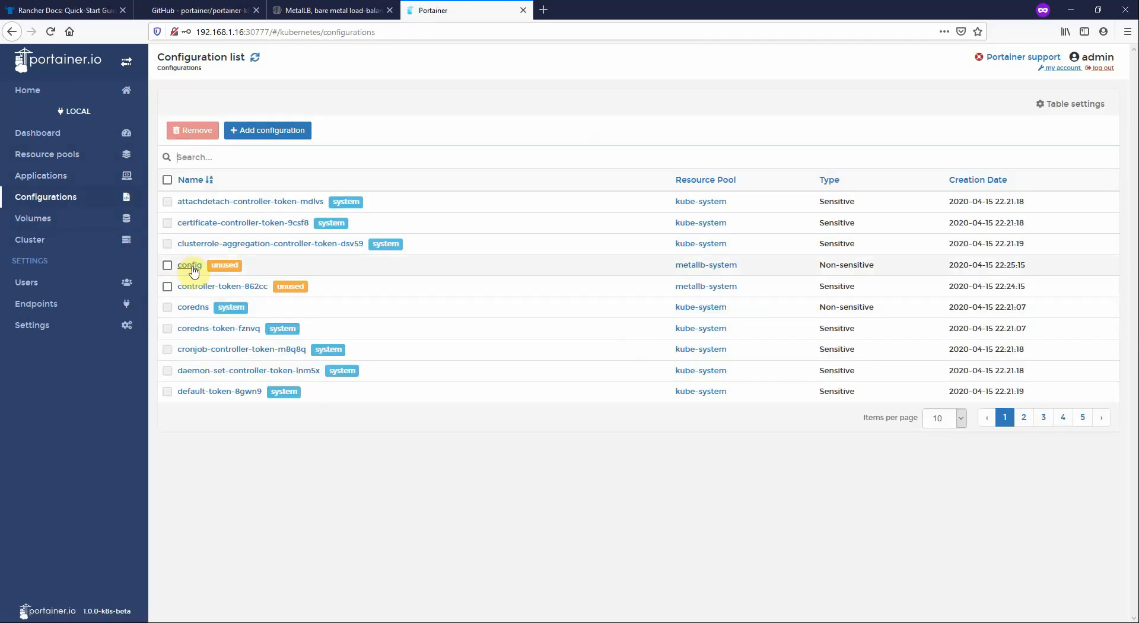
click(188, 264)
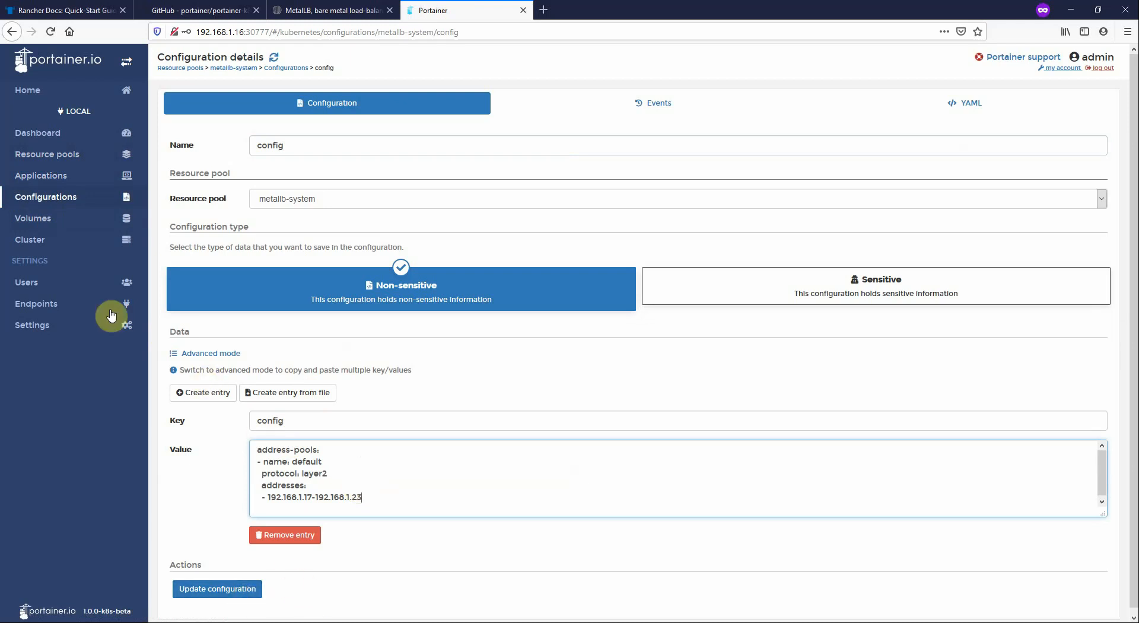
click(41, 174)
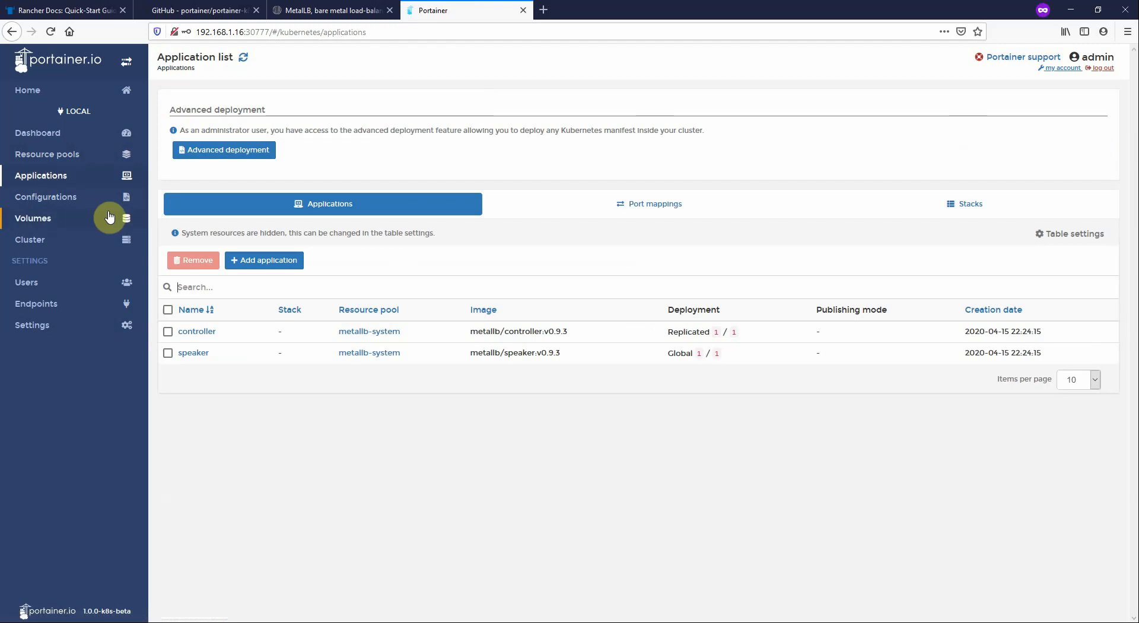
Deploy a new application named nginx from image nginx, published through a load balancer on port 80
click(263, 260)
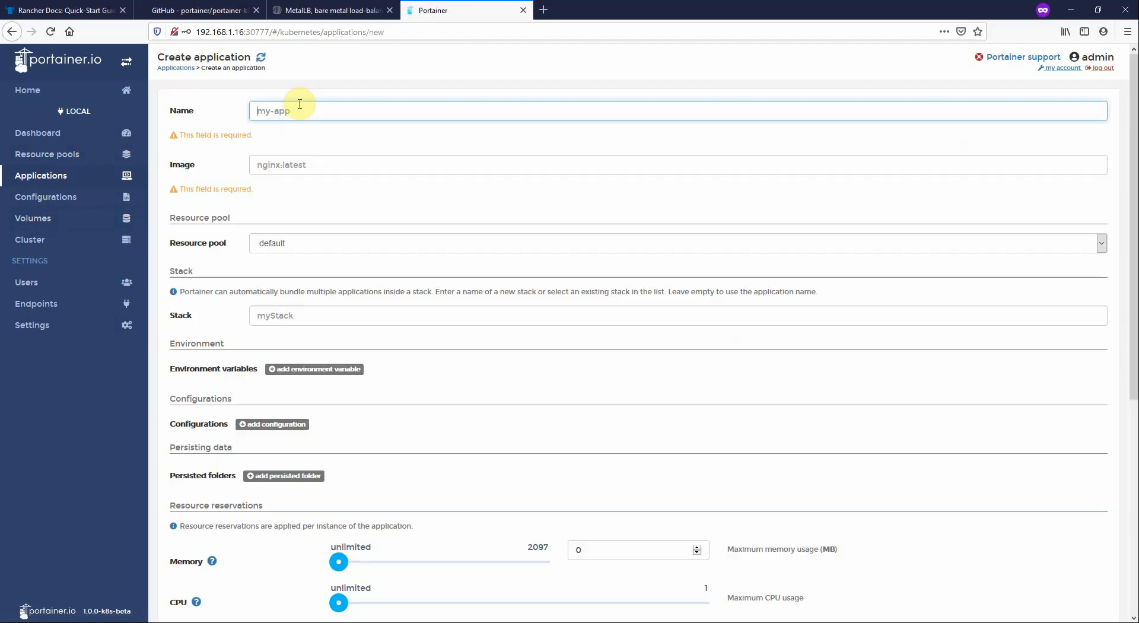
text(nginx)
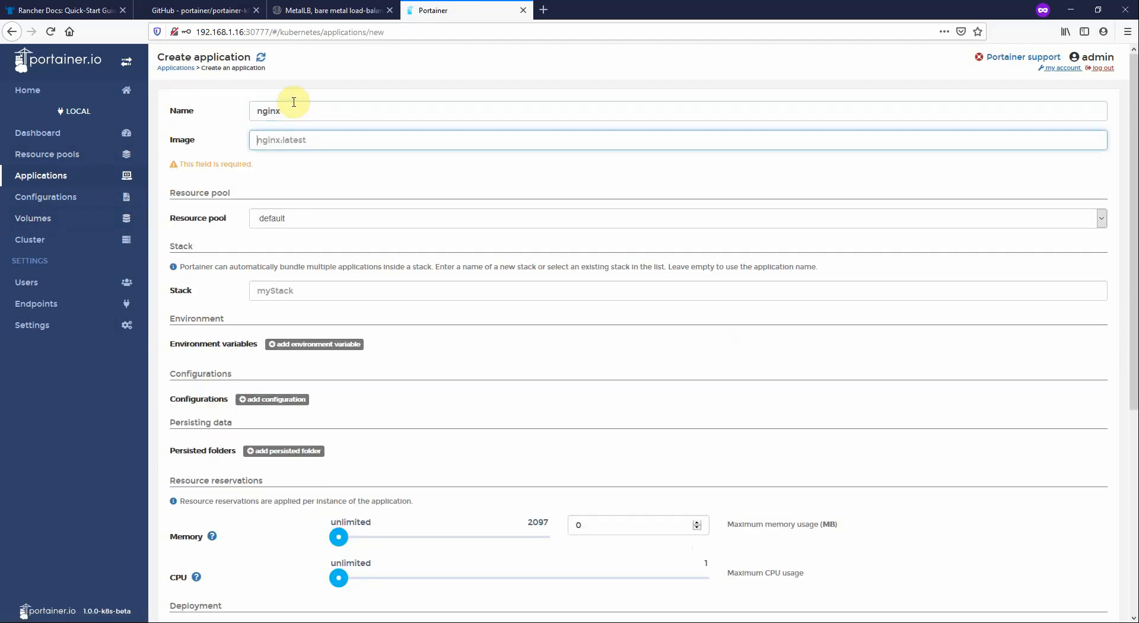
scroll(down, 3)
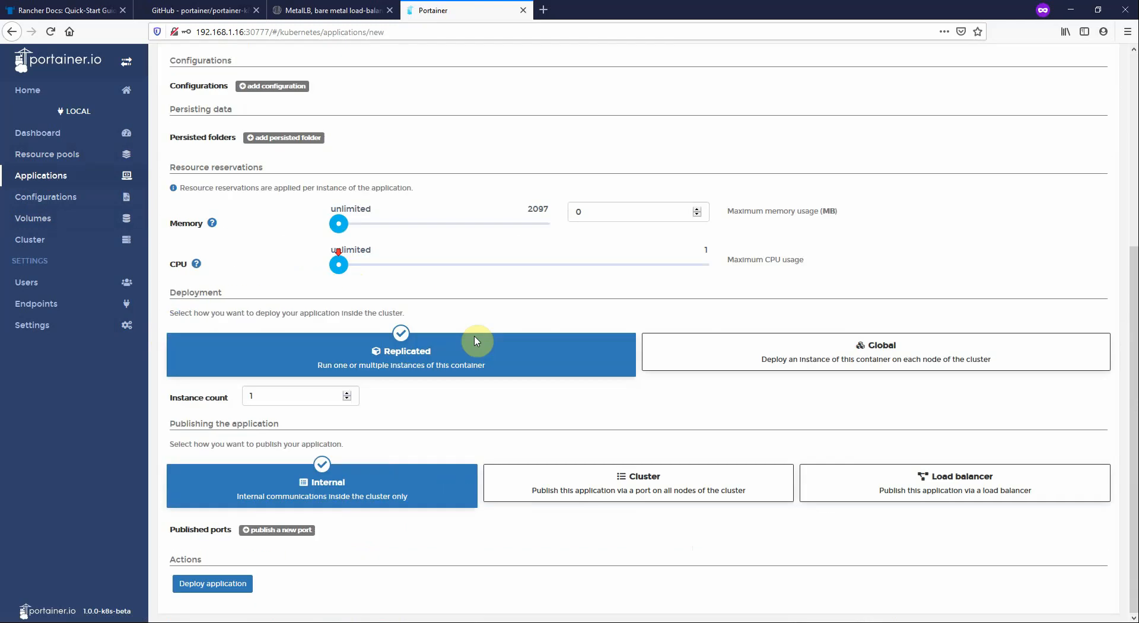
click(954, 481)
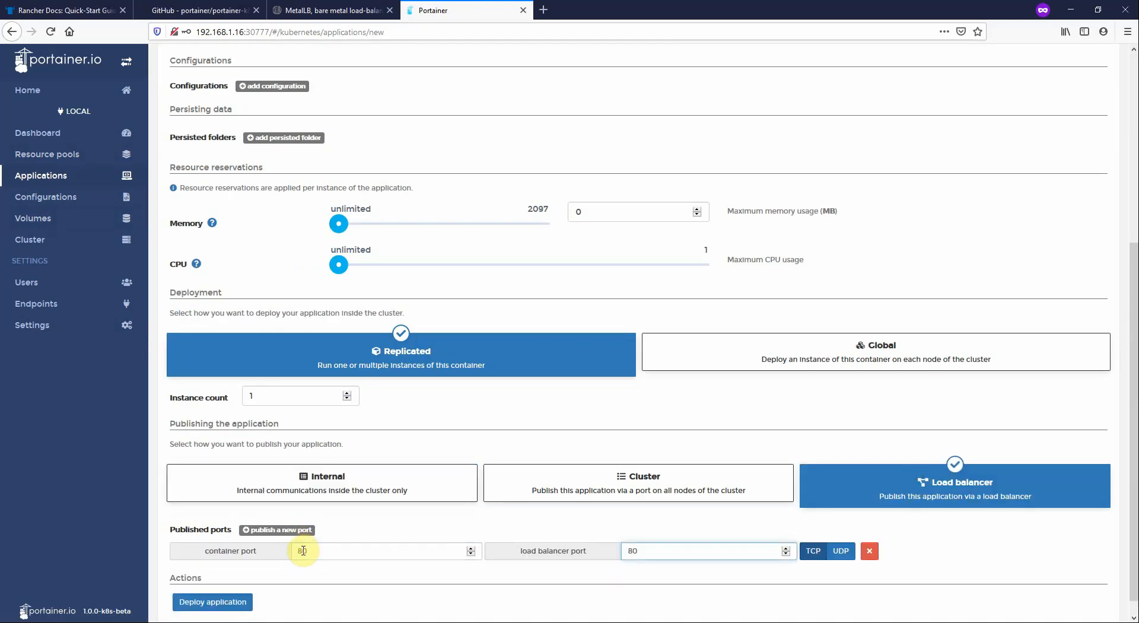
click(212, 602)
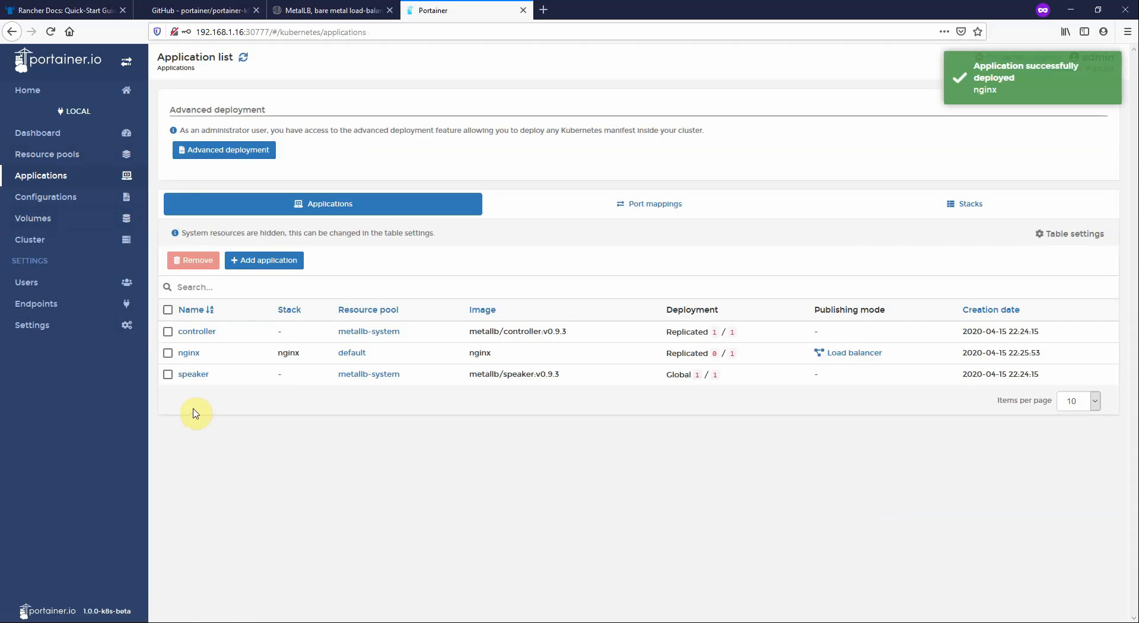
click(189, 352)
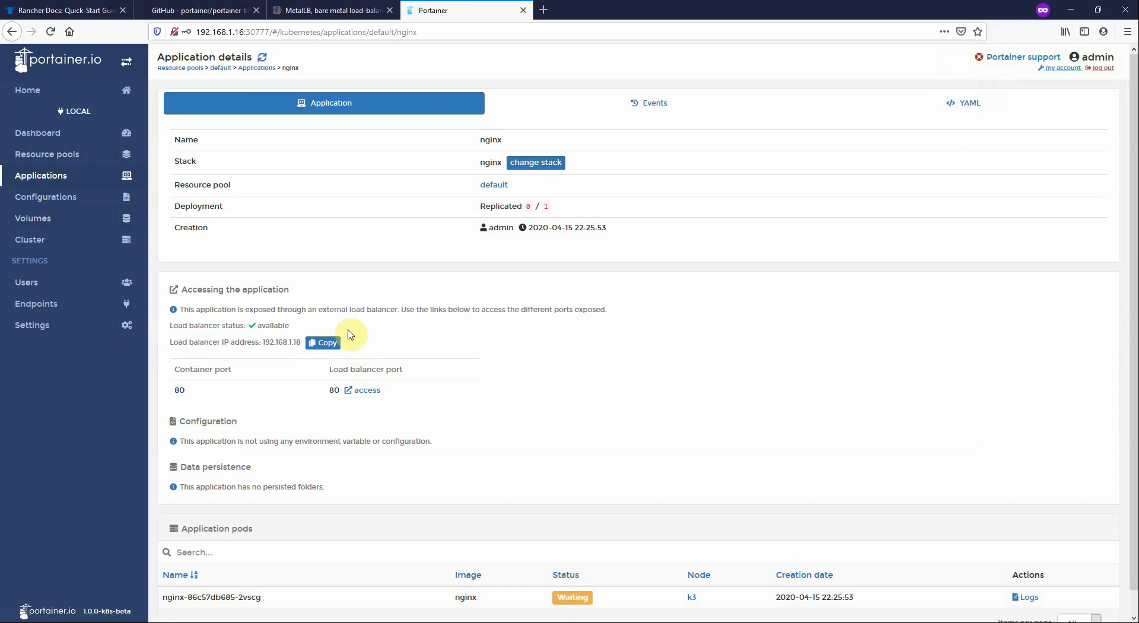
mouse_move(214, 414)
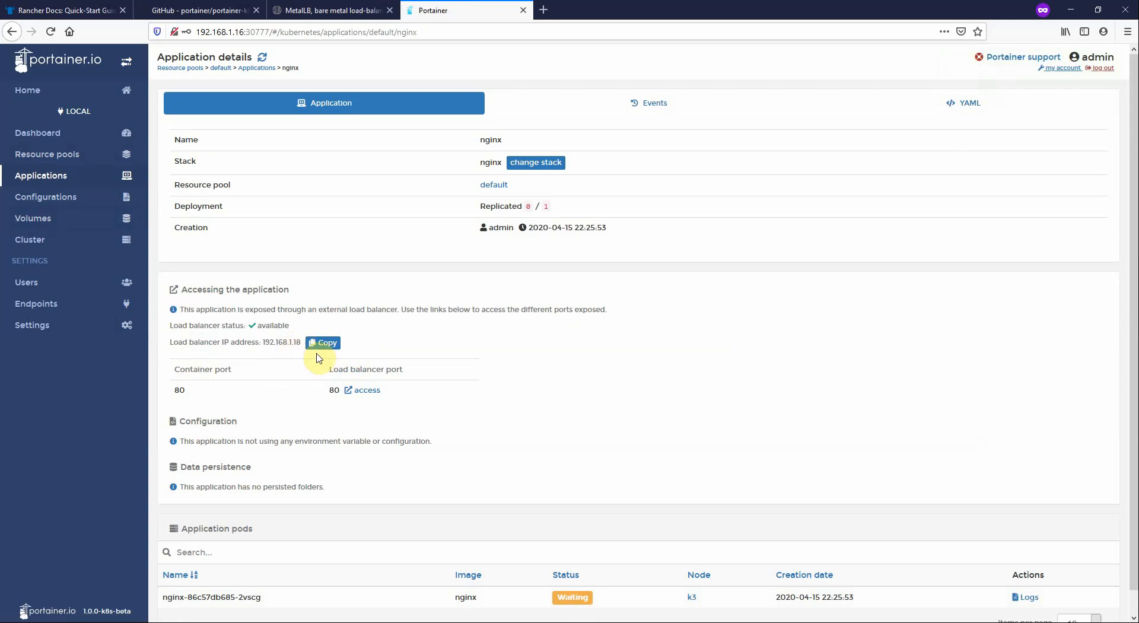
mouse_move(298, 370)
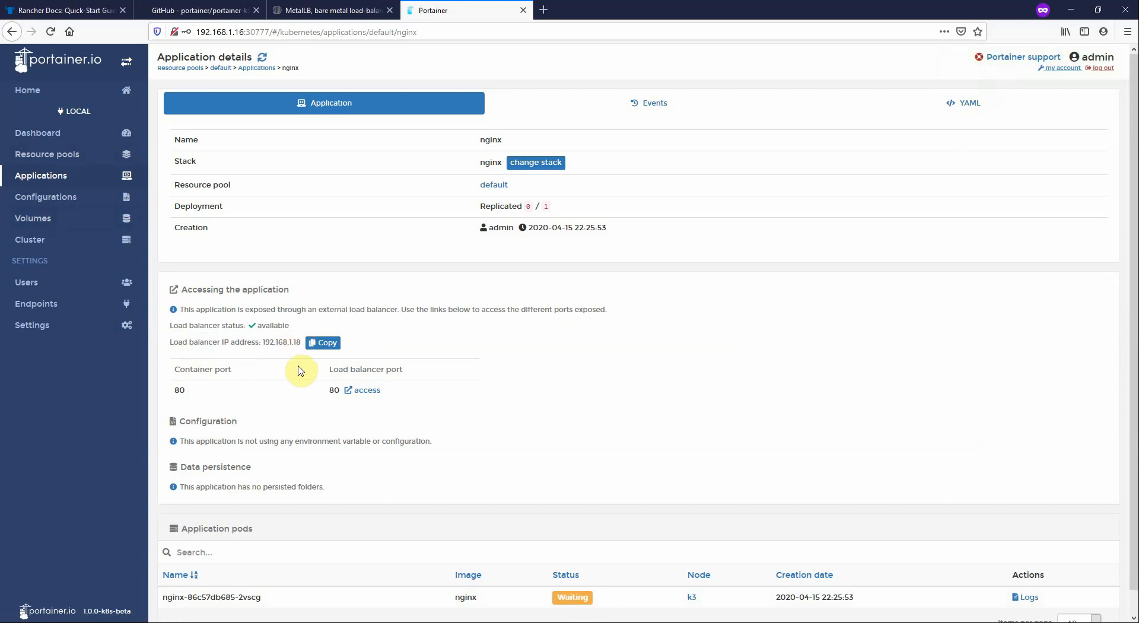
mouse_move(322, 378)
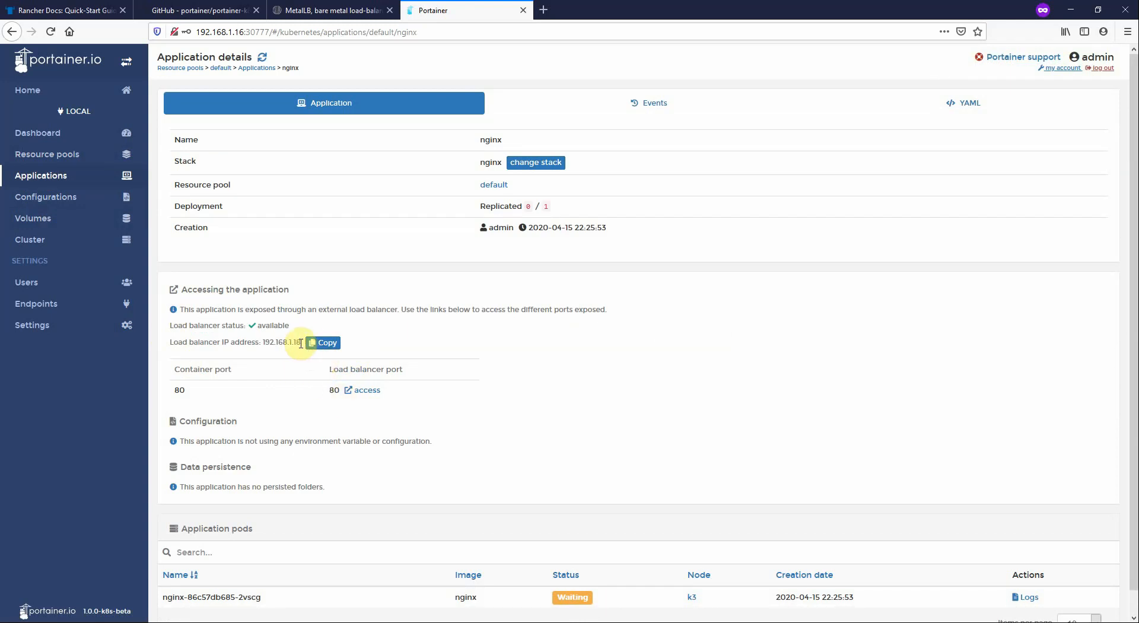
mouse_move(363, 351)
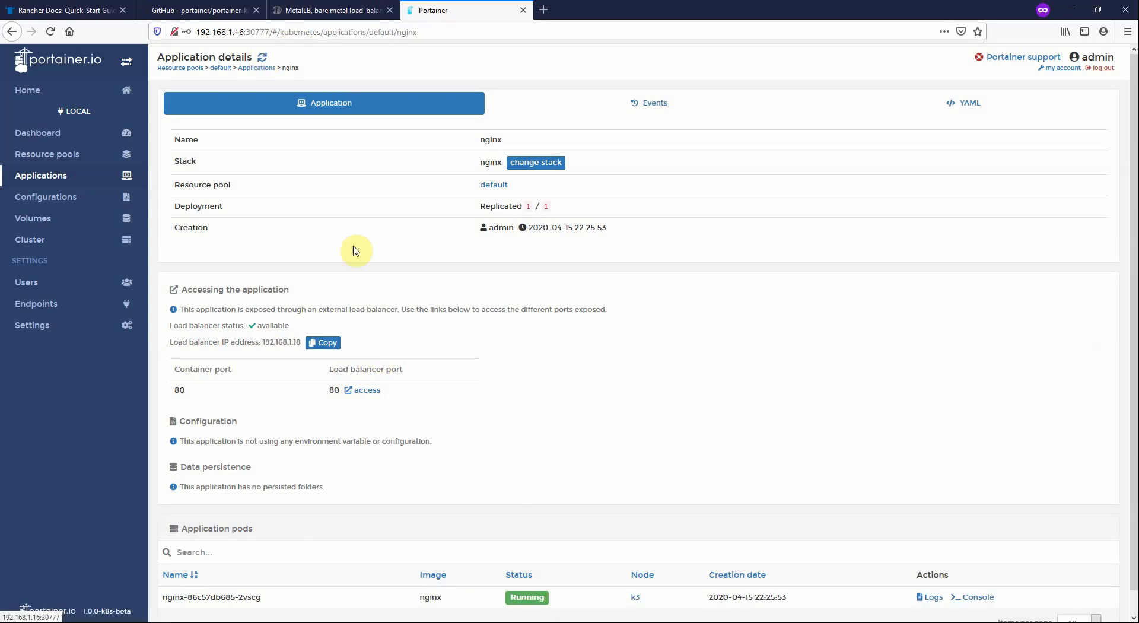
Copy nginx's load balancer IP 192.168.1.18, check the cluster nodes, and return to the application list showing nginx 1/1
click(322, 341)
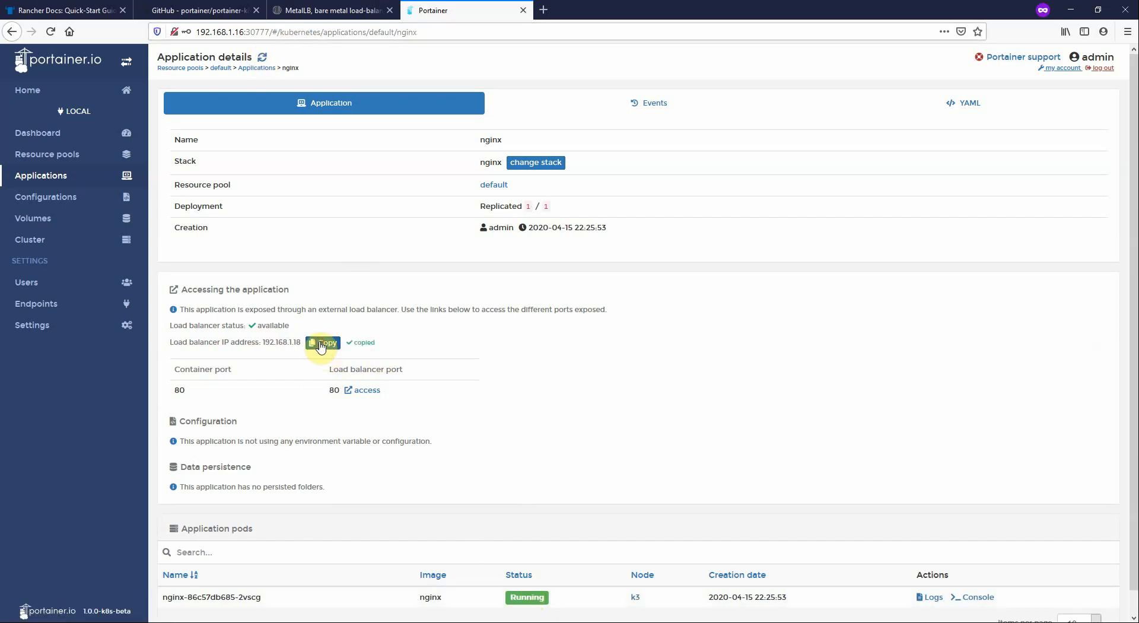
text(192.168.1.18)
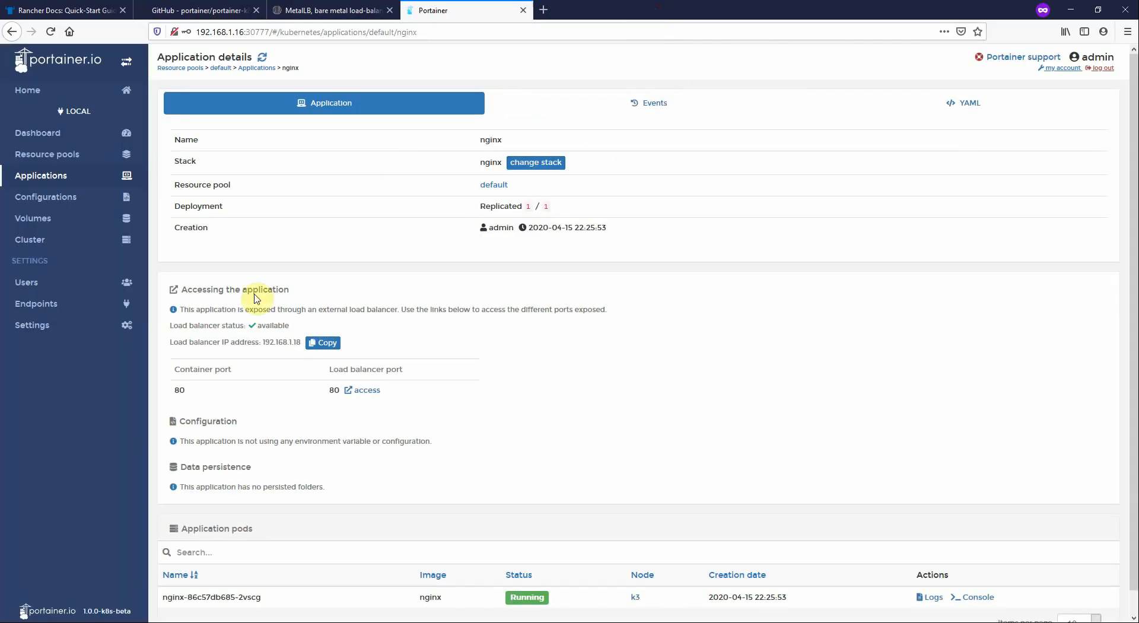
click(29, 239)
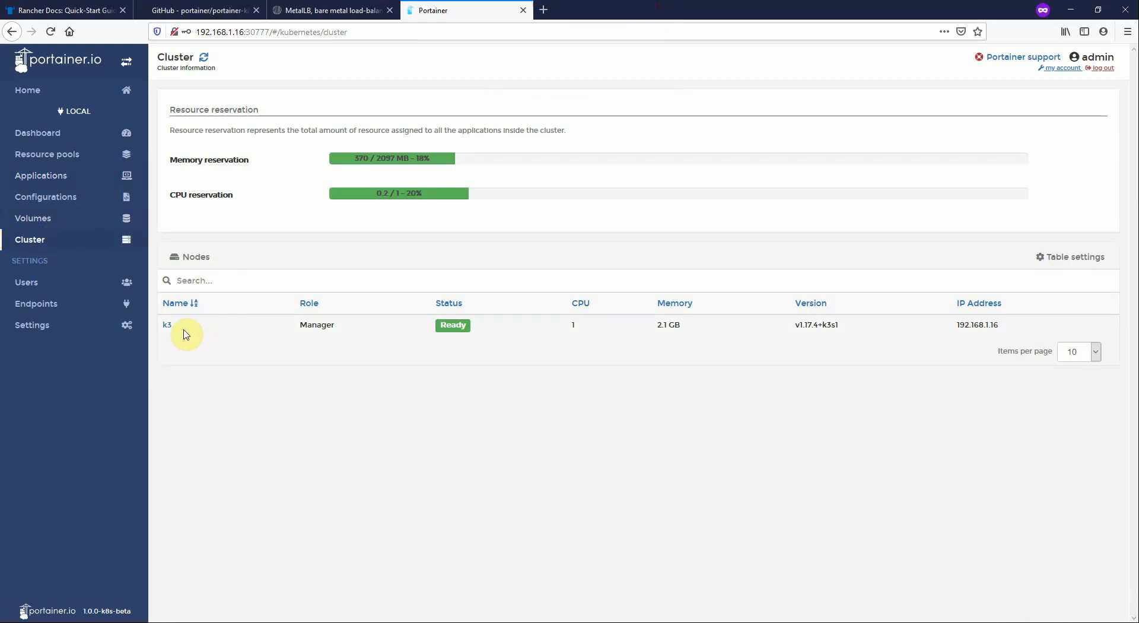
mouse_move(334, 325)
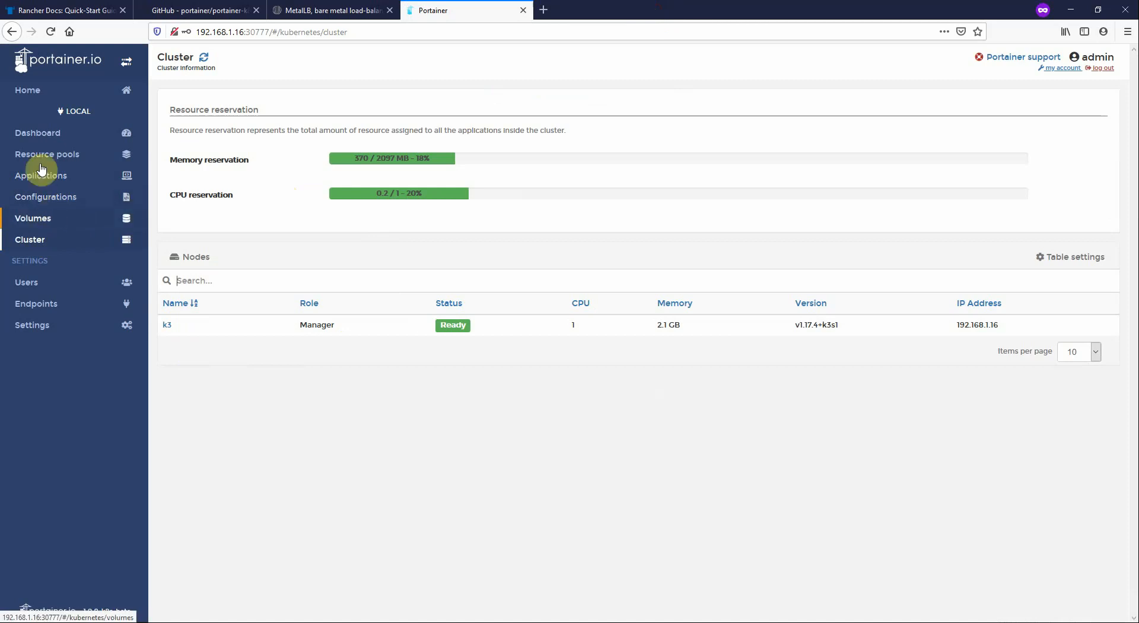
click(40, 174)
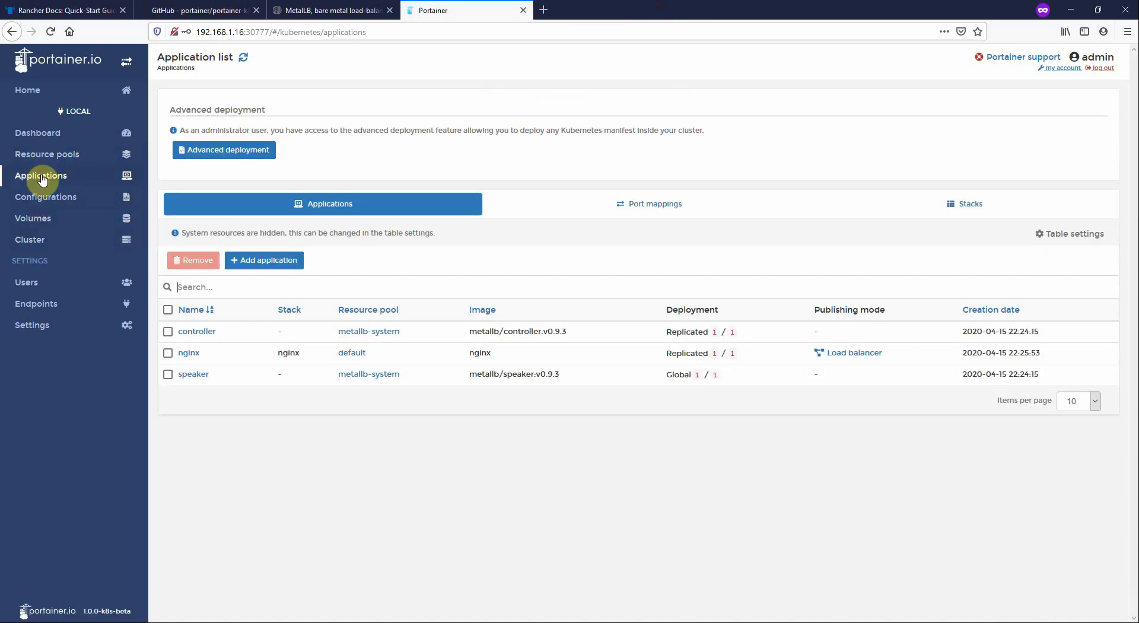